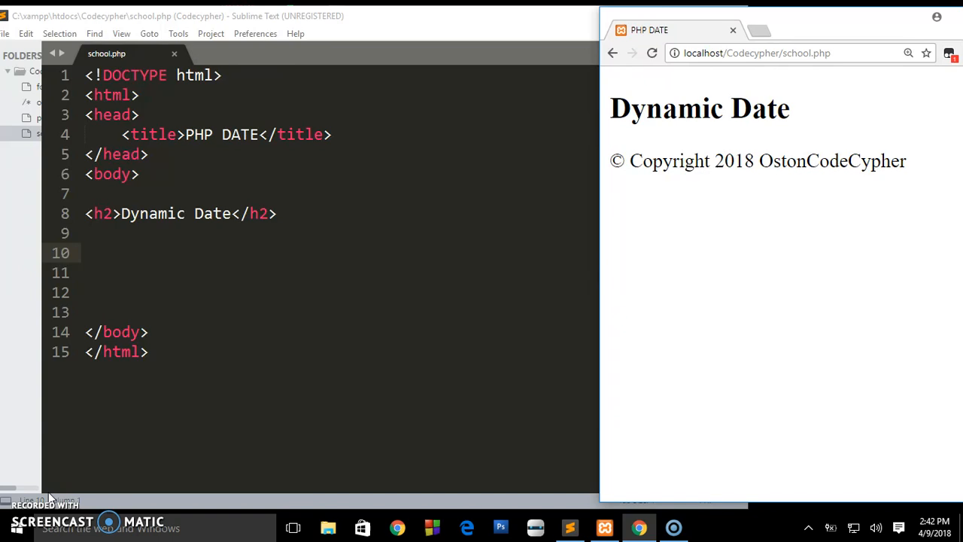
mouse_move(556, 453)
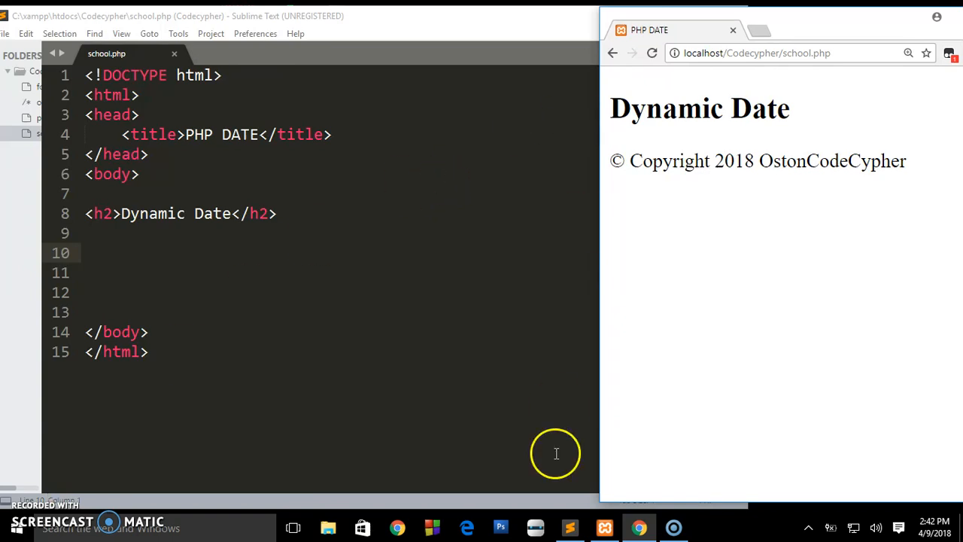
Step: Highlight the hard-coded 2018 in Chrome's copyright line, then bring school.php in Sublime Text forward
left_click(604, 527)
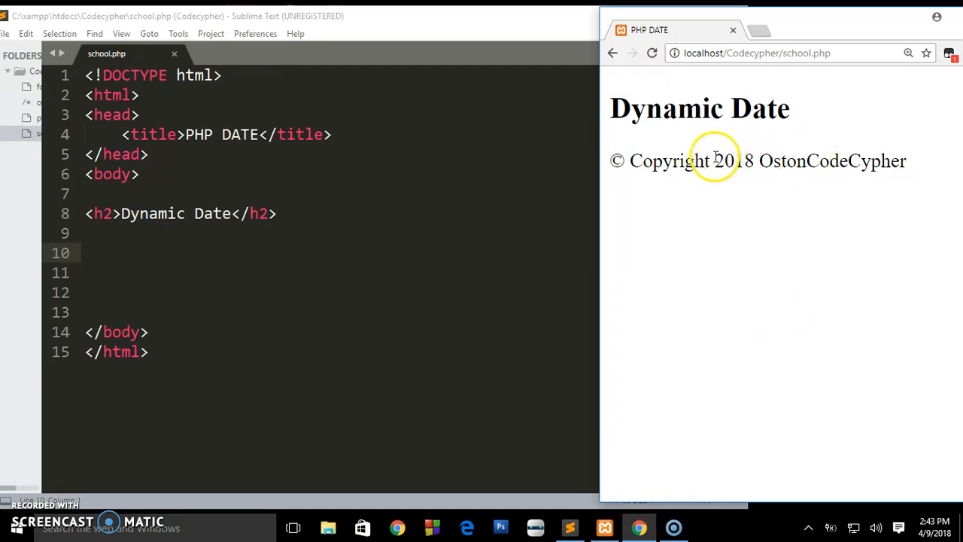
double_click(733, 161)
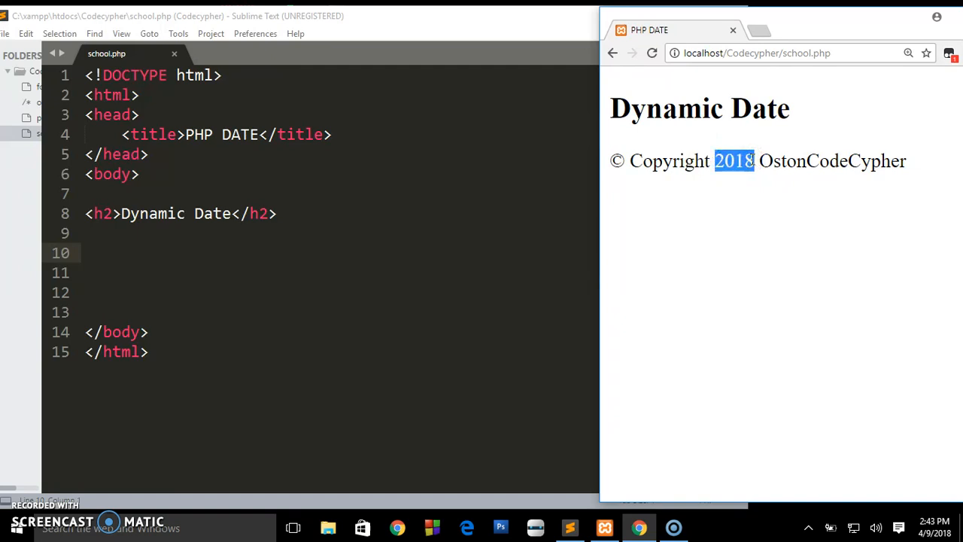
mouse_move(724, 143)
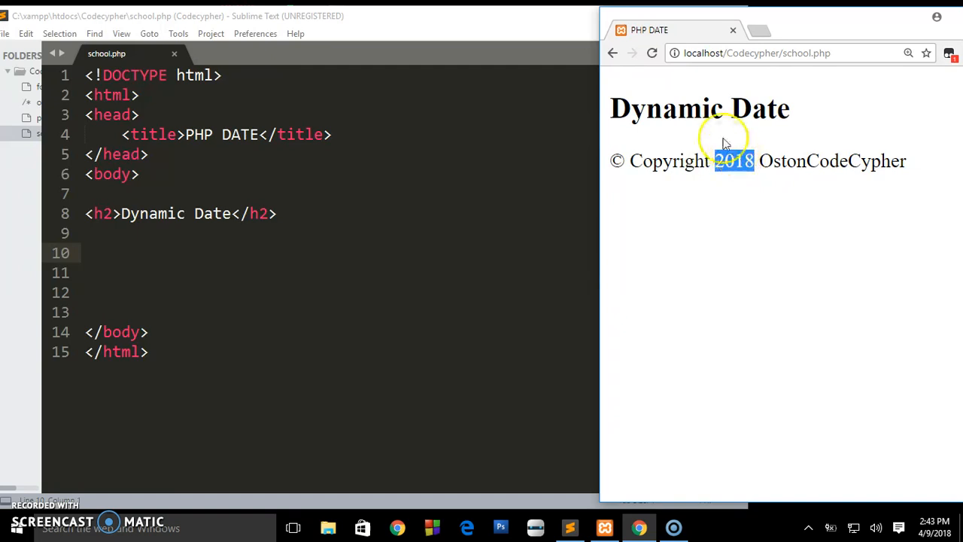
left_click(651, 52)
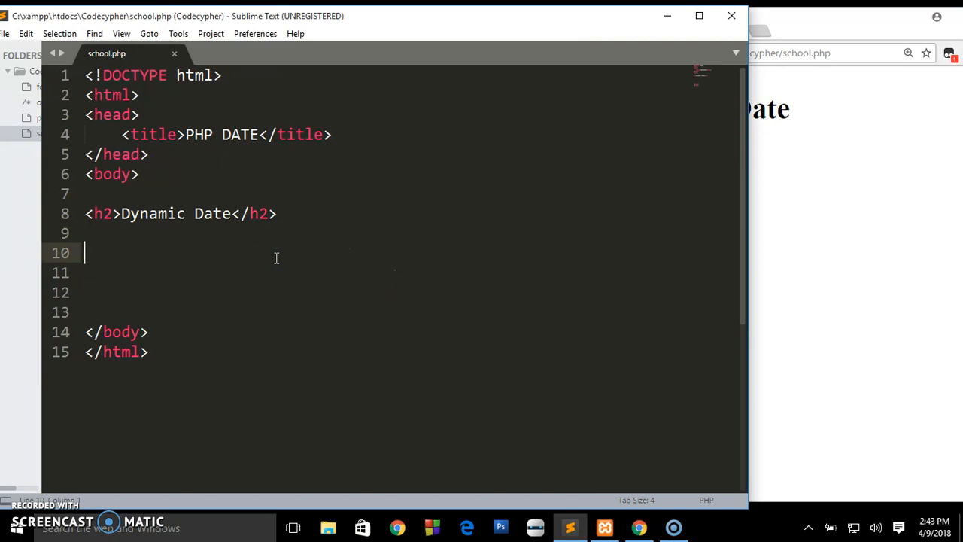
Step: Insert a <?php ?> block on line 10 with blank lines inside and start typing $date
type("<")
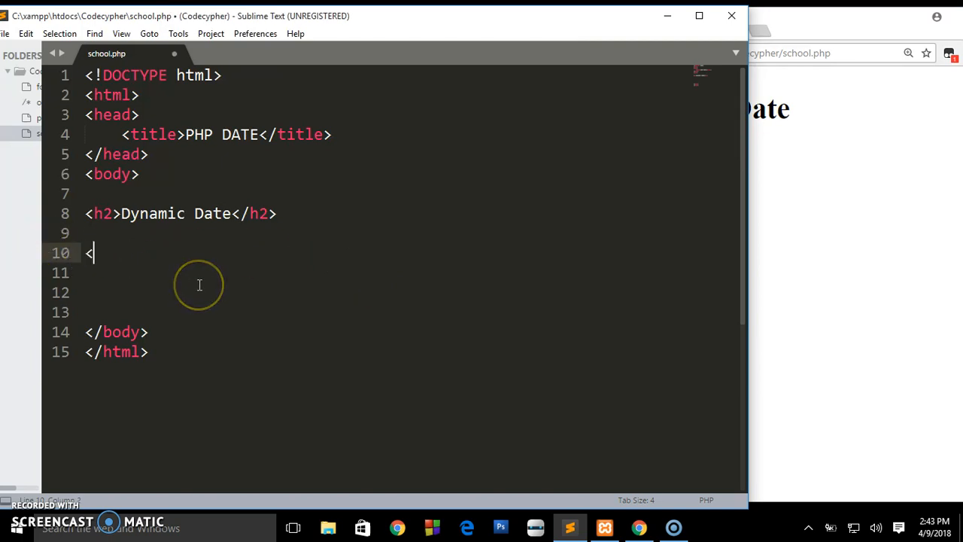
type("?pp")
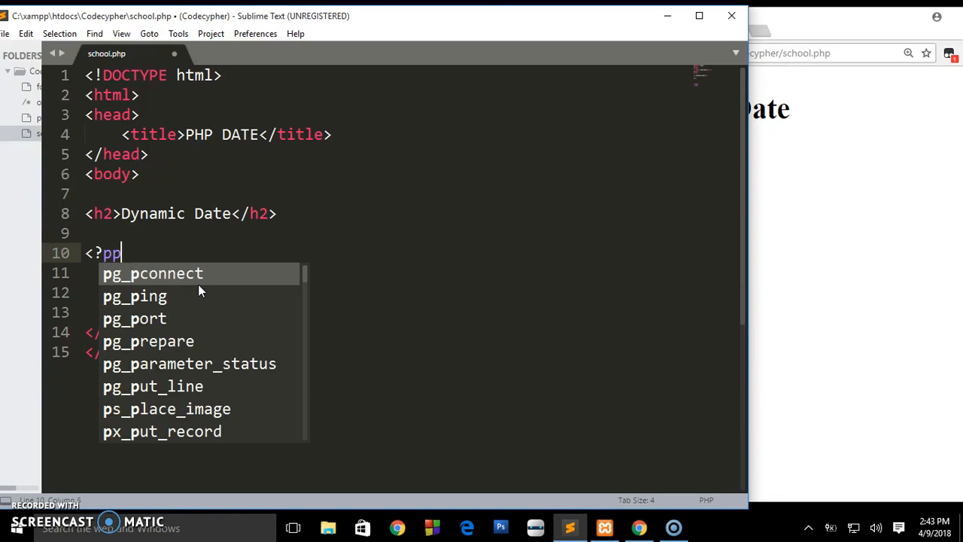
type("hp")
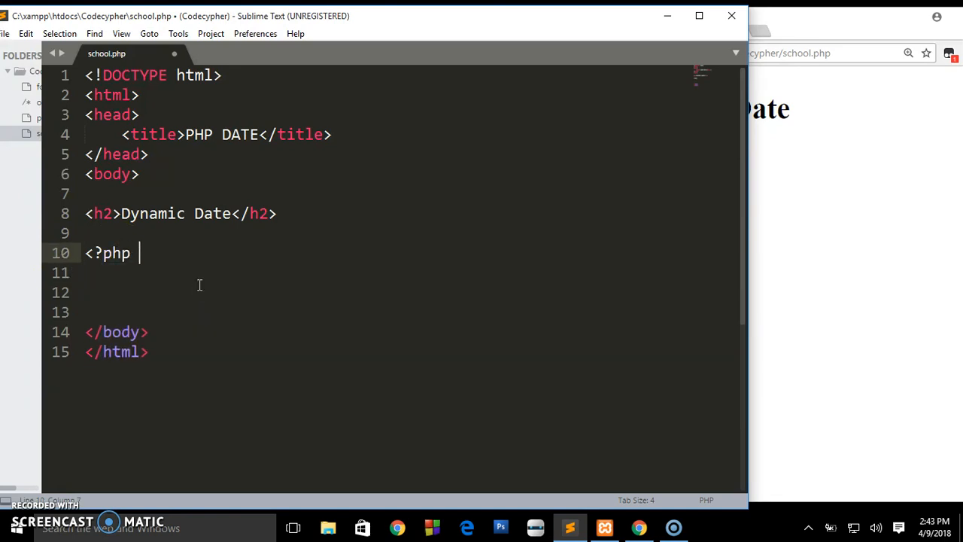
type("?>")
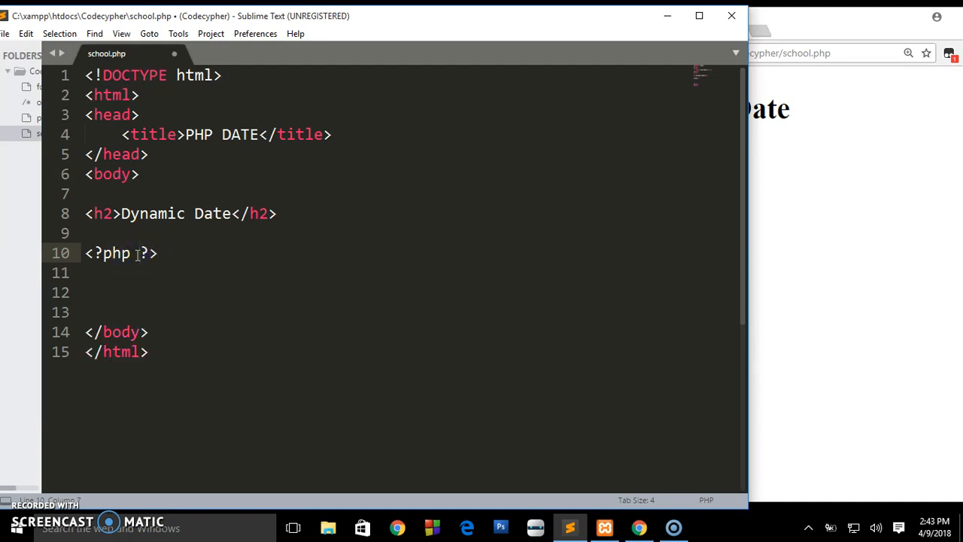
key("Enter")
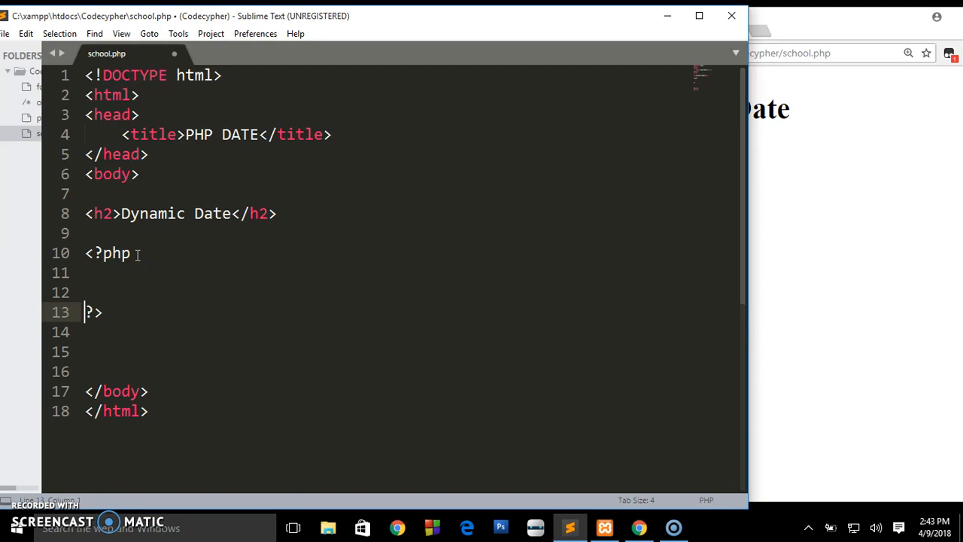
key("enter")
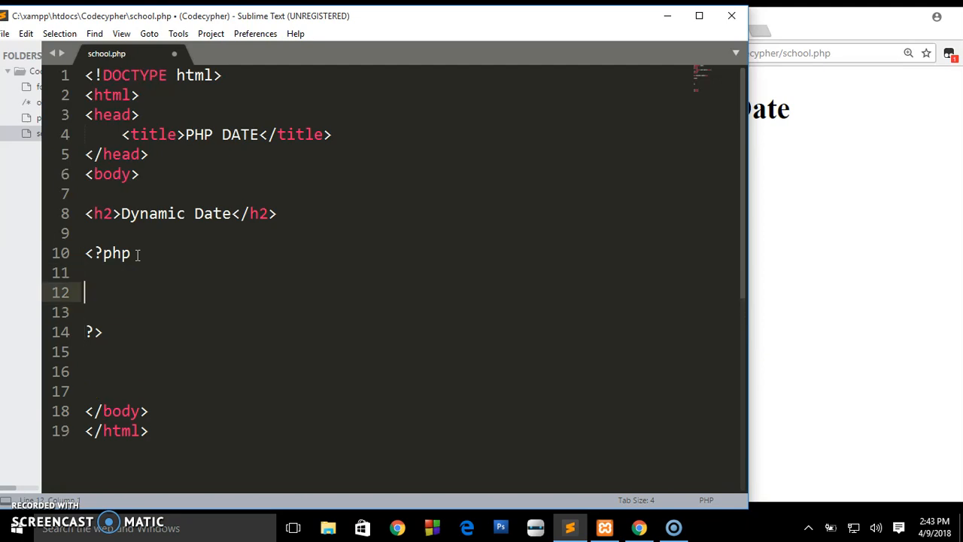
type("$date")
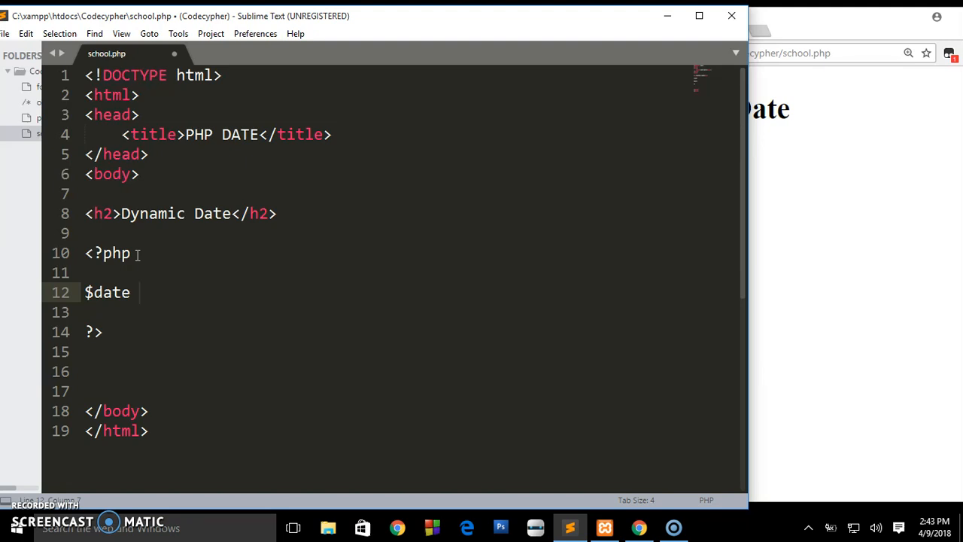
Step: Complete $date = date(); inside the PHP block and begin an echo below it
type("= d")
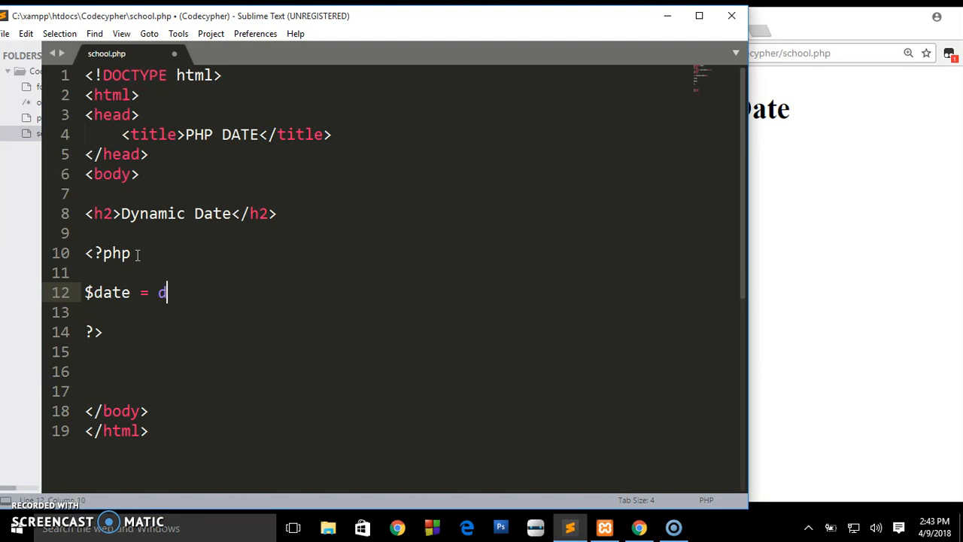
type("ate(")
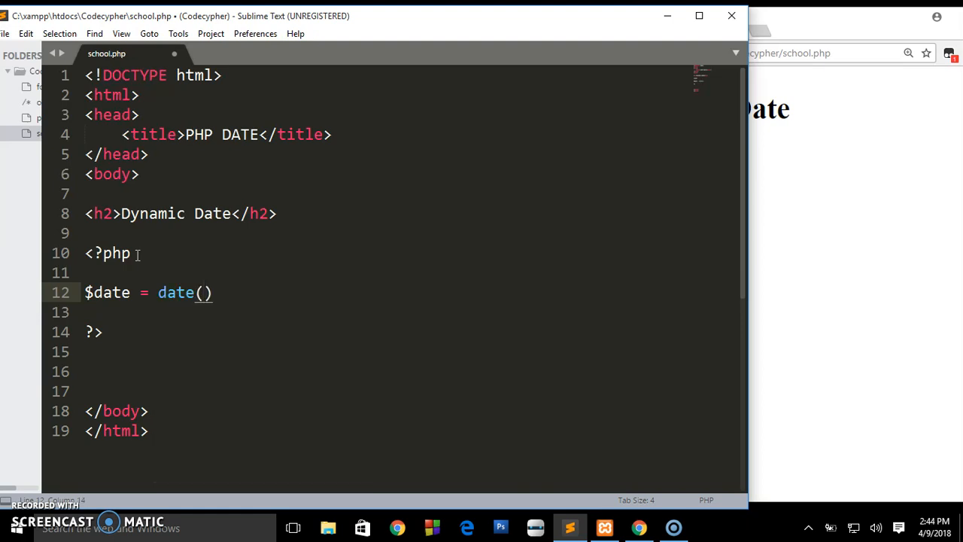
type(";")
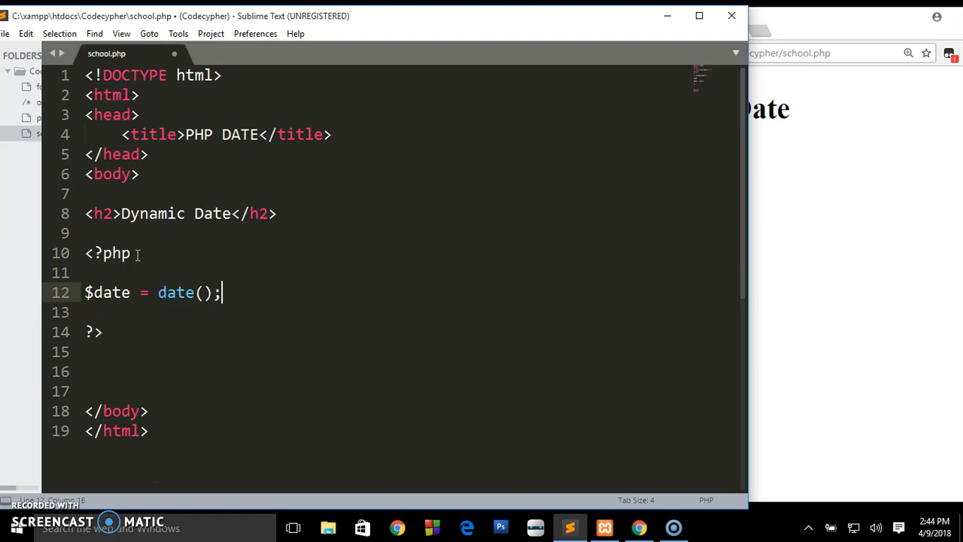
type("echo '")
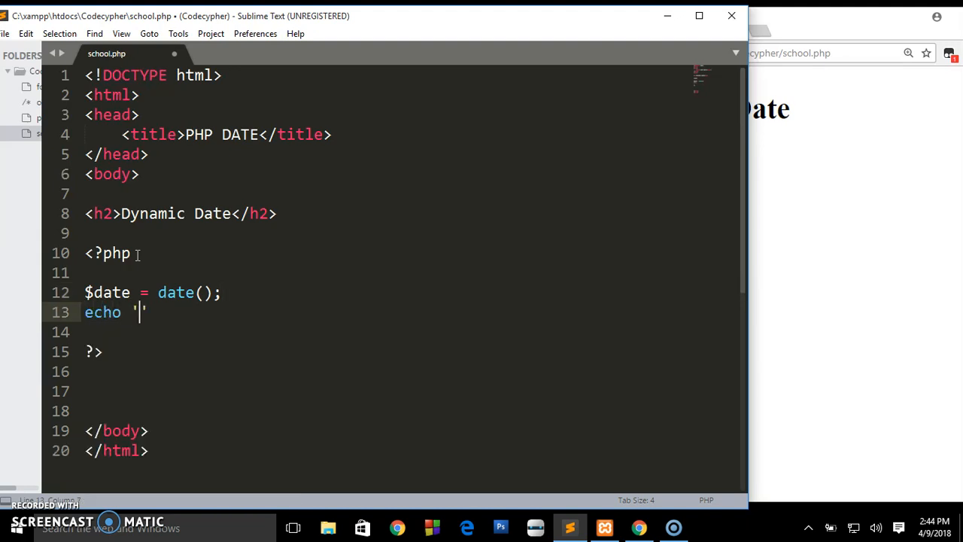
Step: Build the echo string with <p></p> tags and '&copy Copyright' text
type("<p")
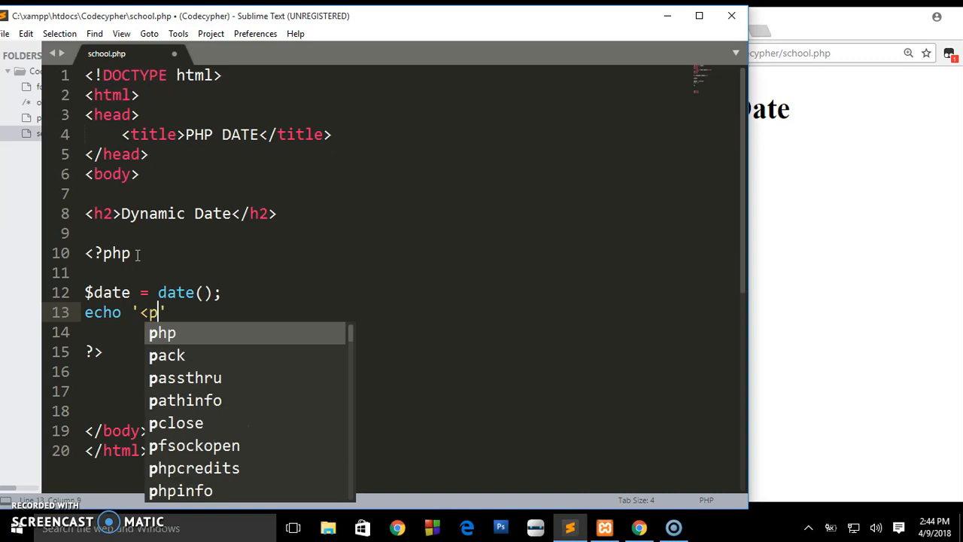
type("></")
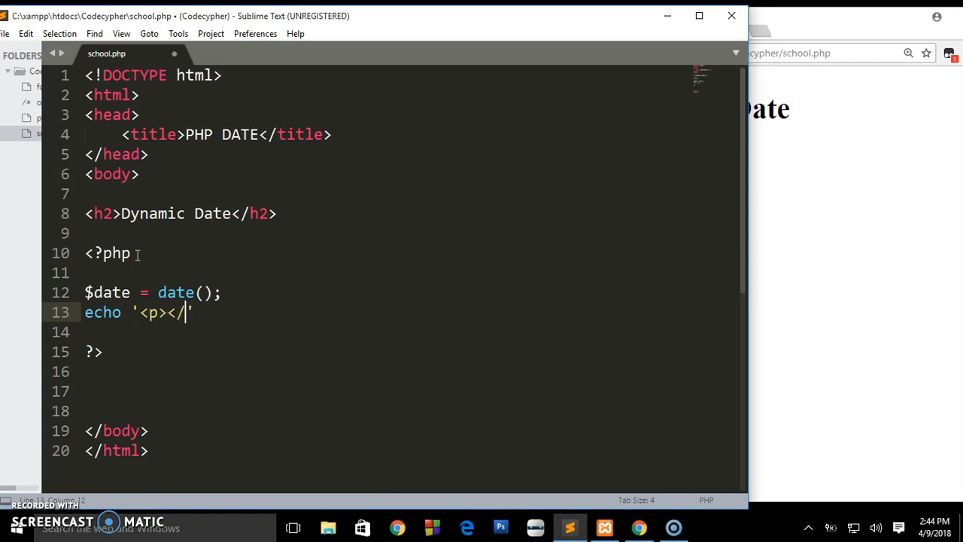
type("p>'")
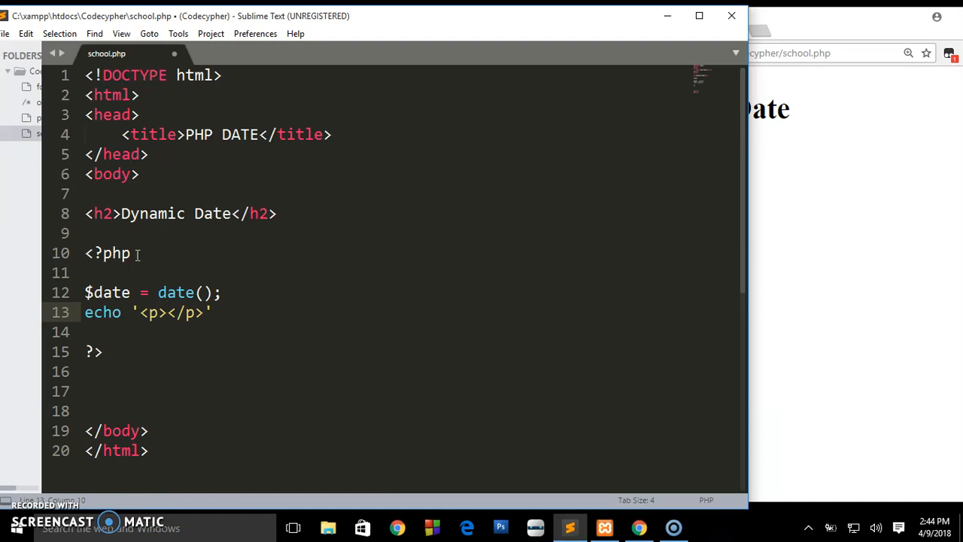
type("&")
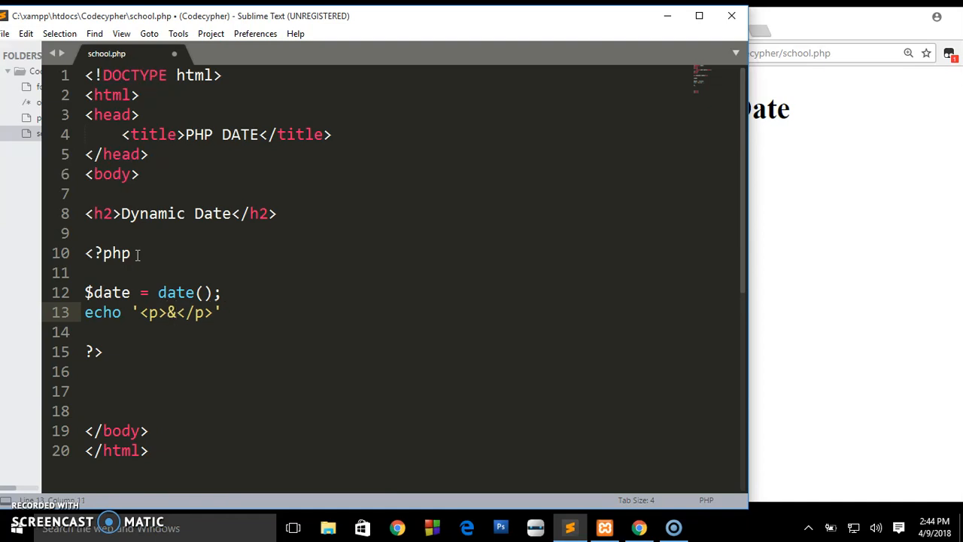
type("copy;")
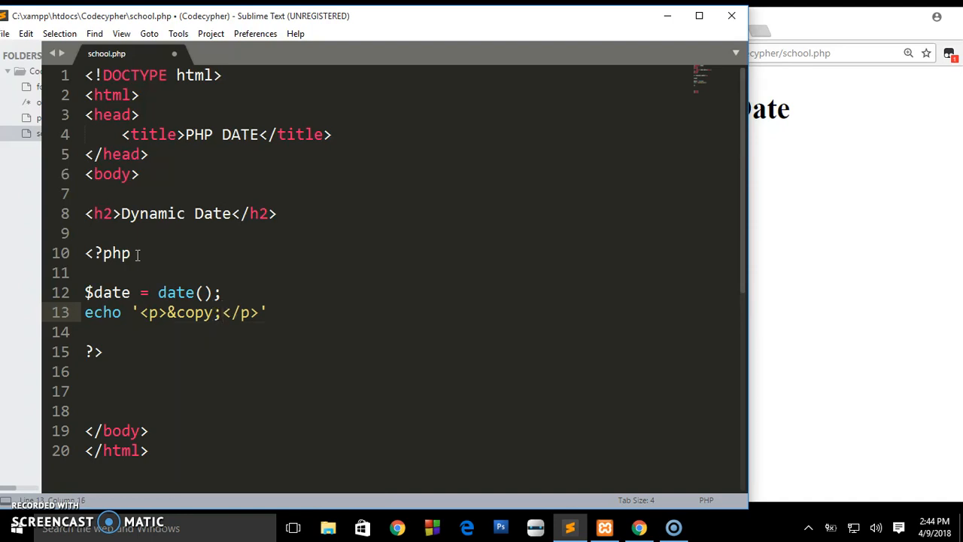
type("C")
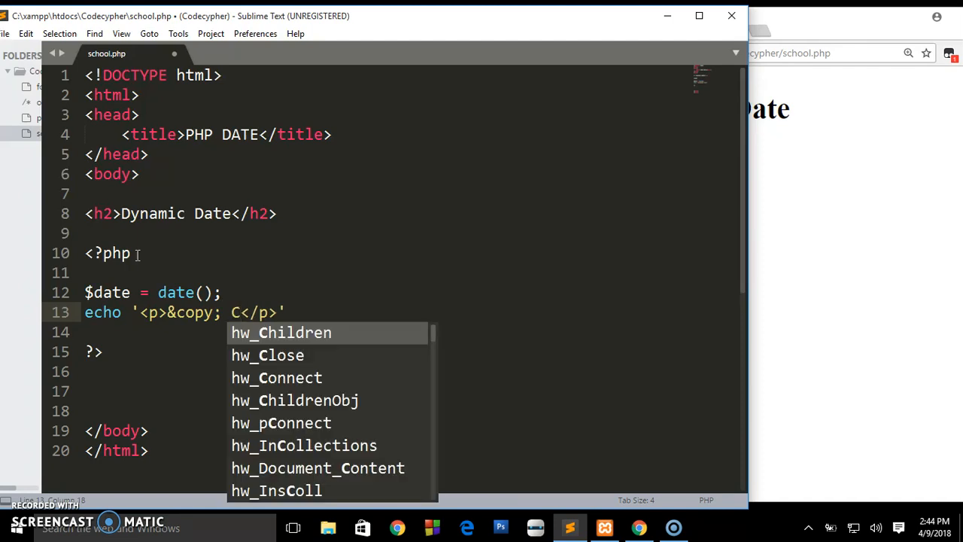
type("opyrigh")
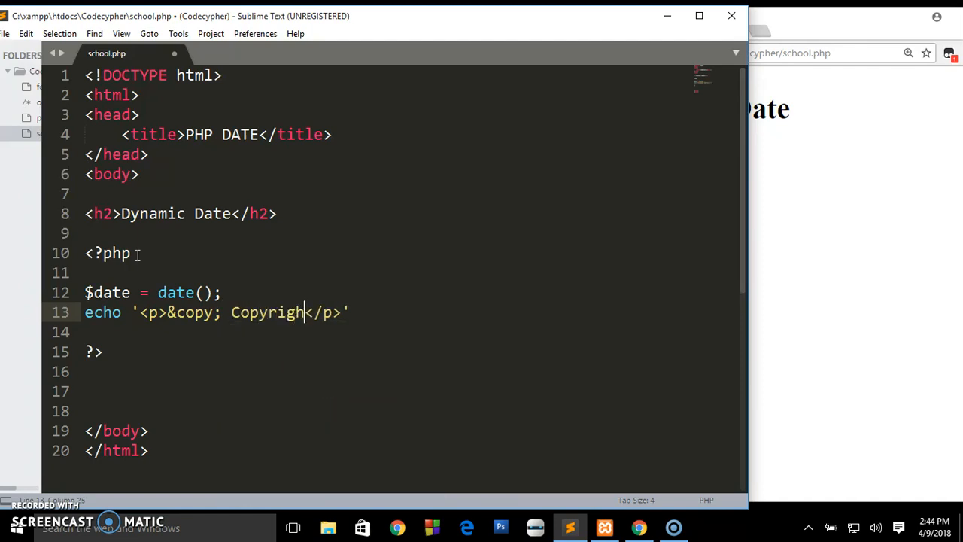
type("t")
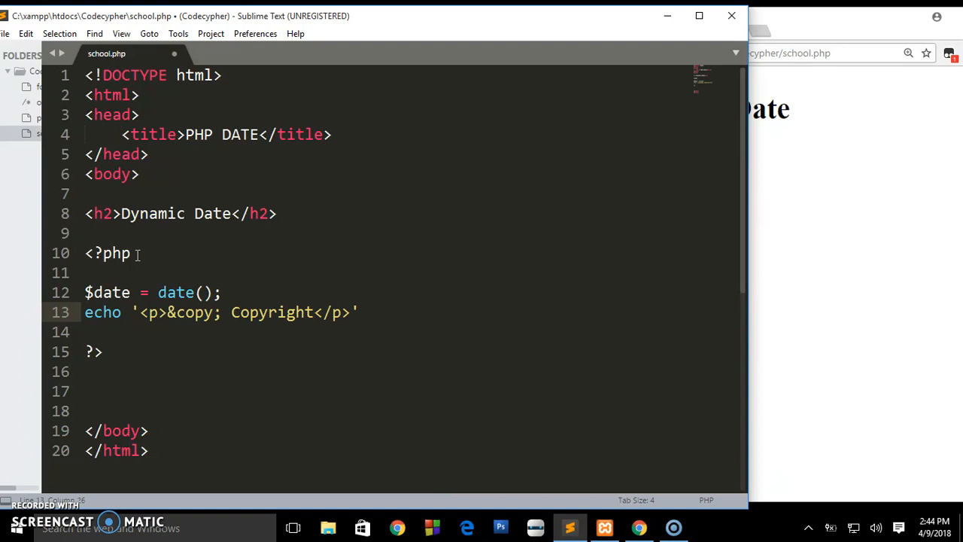
type(".")
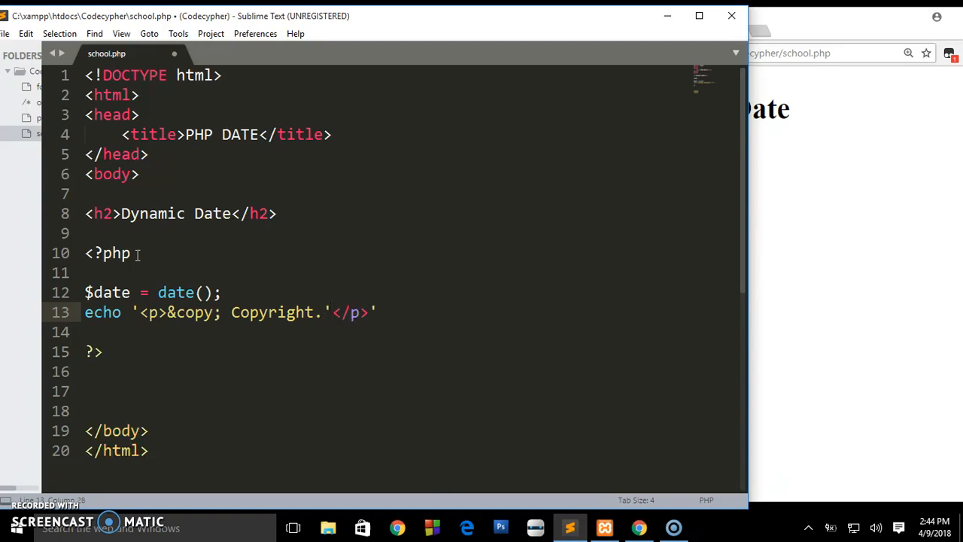
Step: Concatenate $date and OstonCodeCypher into the echo line and save school.php
type("$")
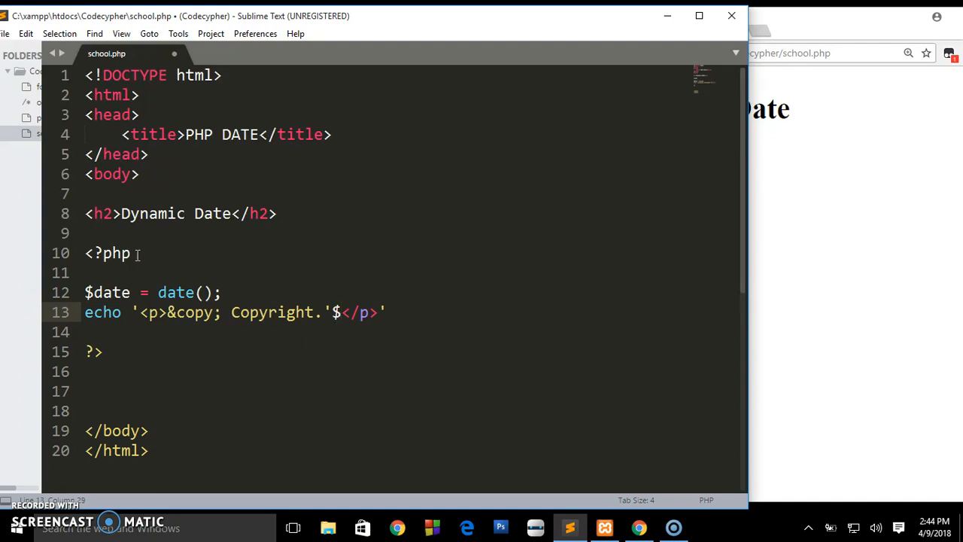
type("date")
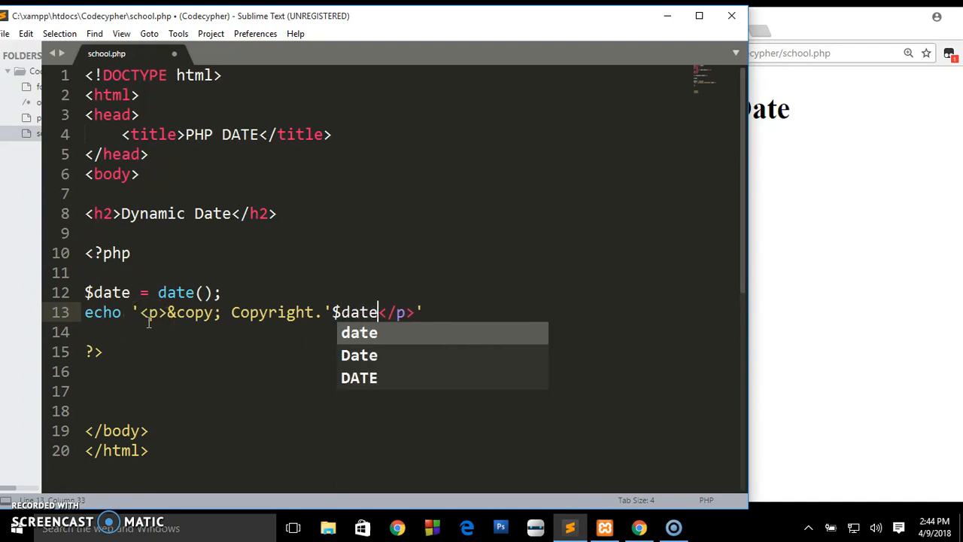
type(".")
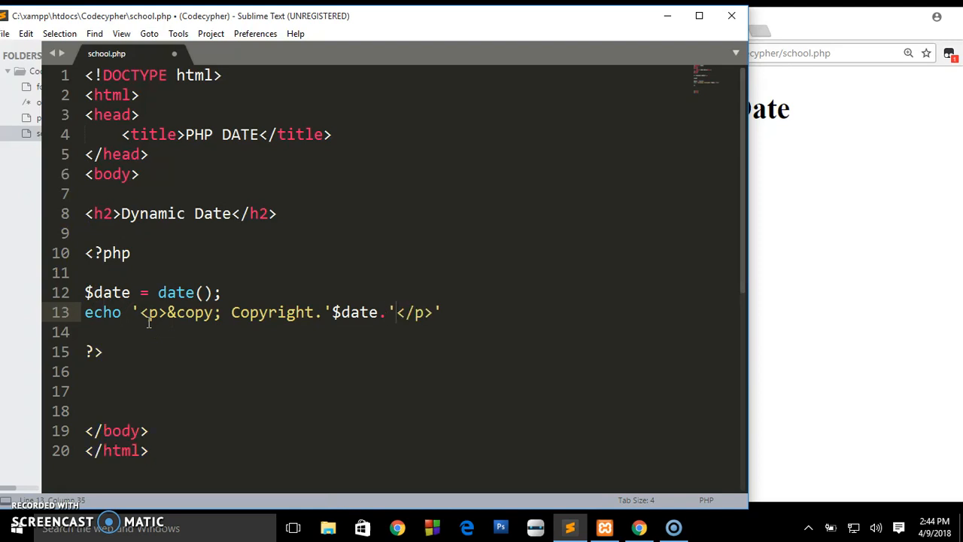
type("Osto")
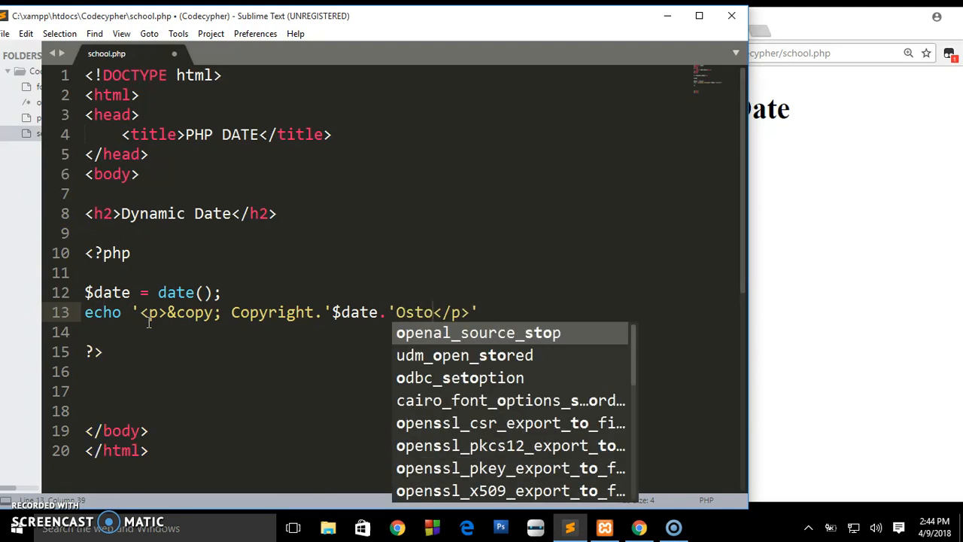
type("n")
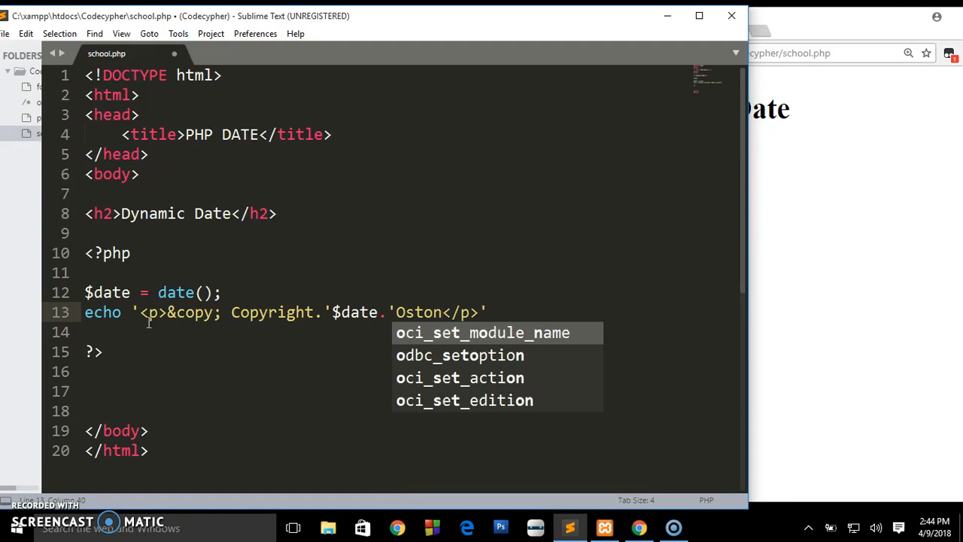
type("Code")
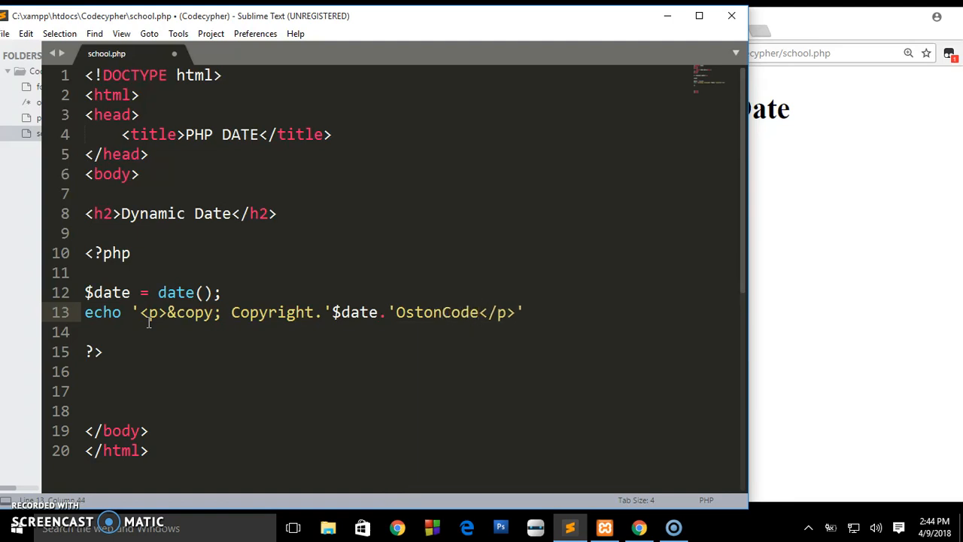
type("Cyph")
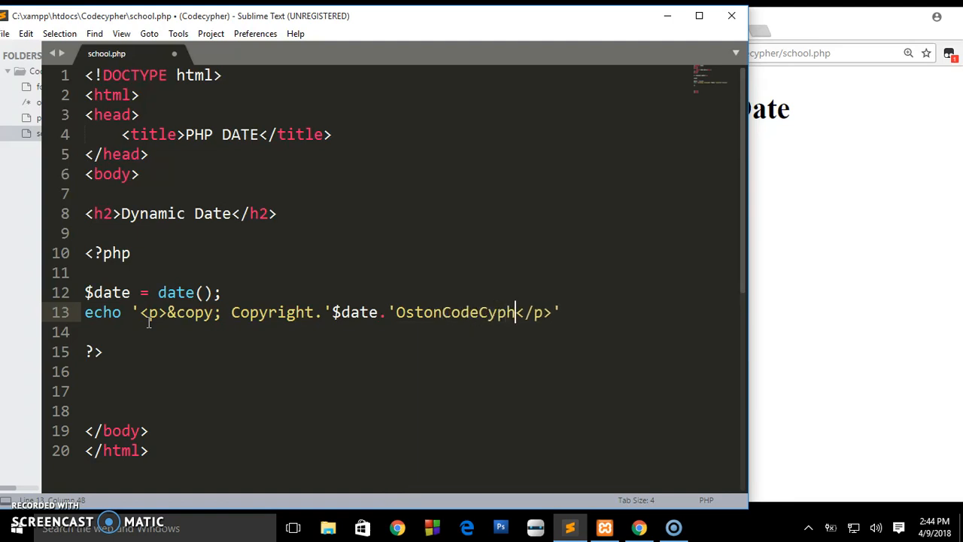
type("er")
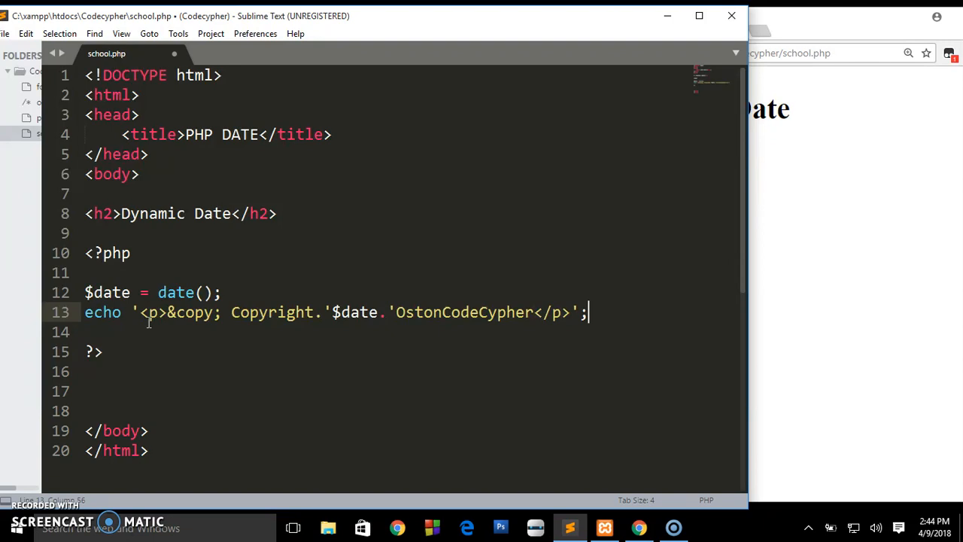
key("ctrl+s")
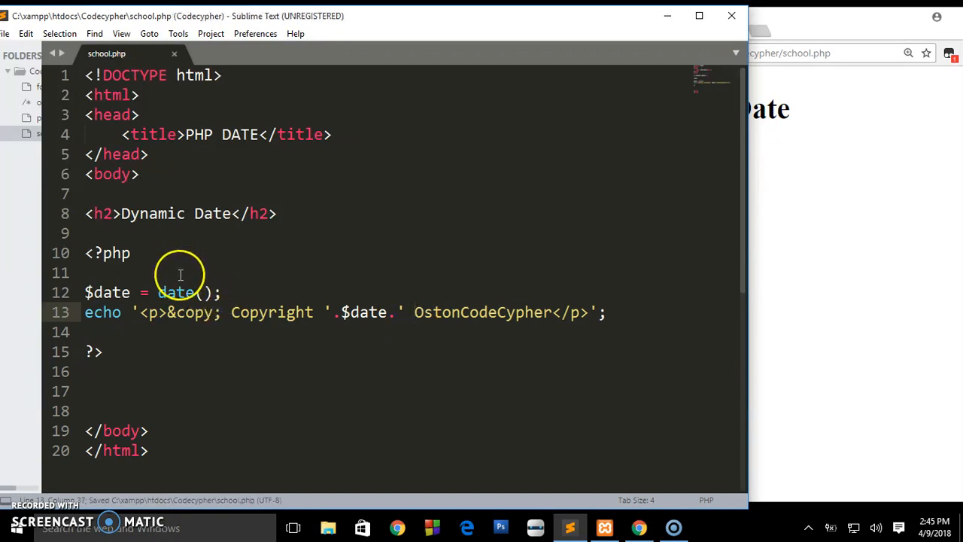
Step: Place the cursor on the blank line above $date
left_click(180, 272)
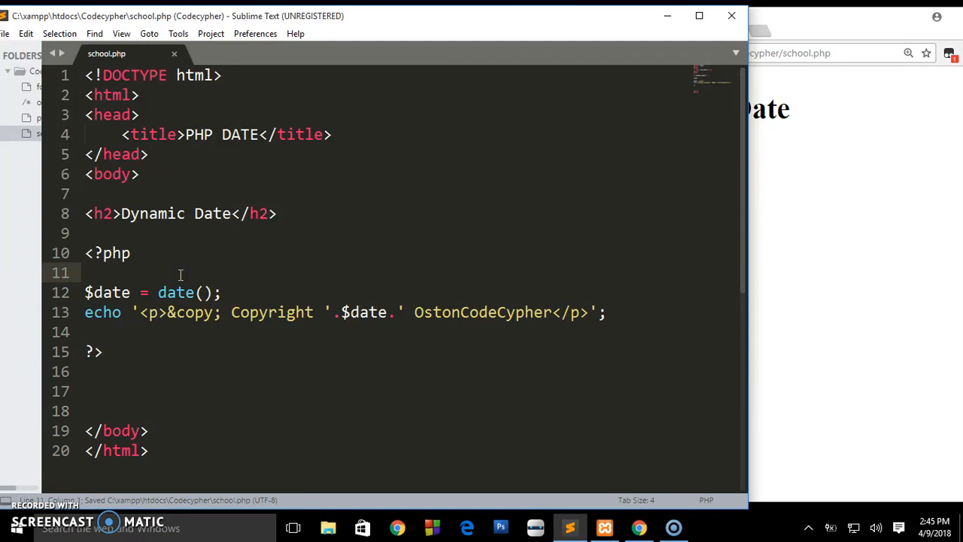
Step: Add the comment //Day/Month/Year above the $date line
type("//D")
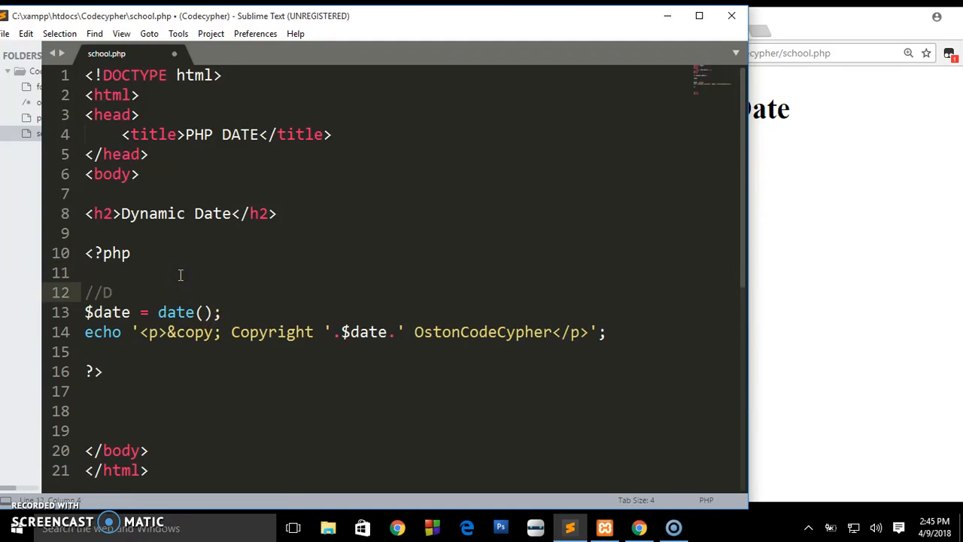
type("ay/M")
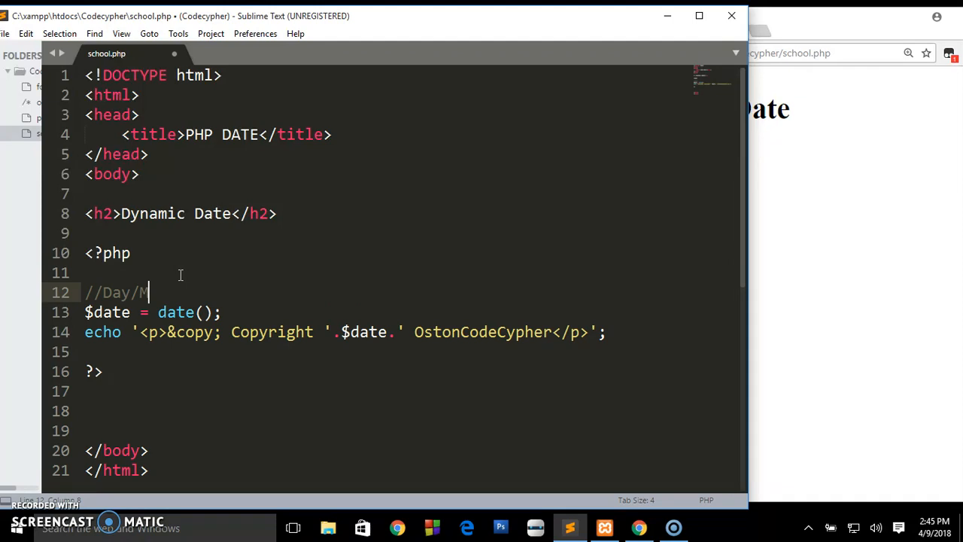
type("onth")
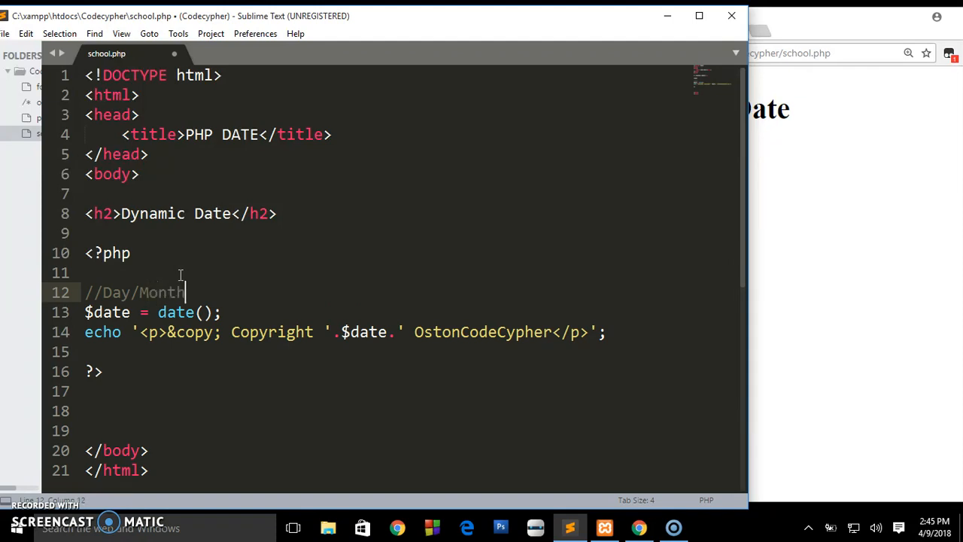
type("/Year")
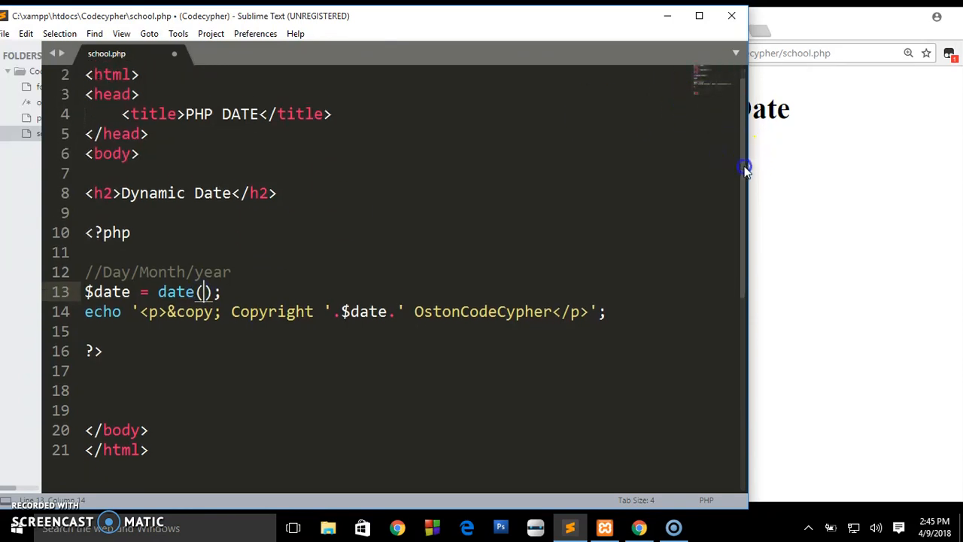
Step: Give date() the 'd-m-y' format string
scroll("down", 3)
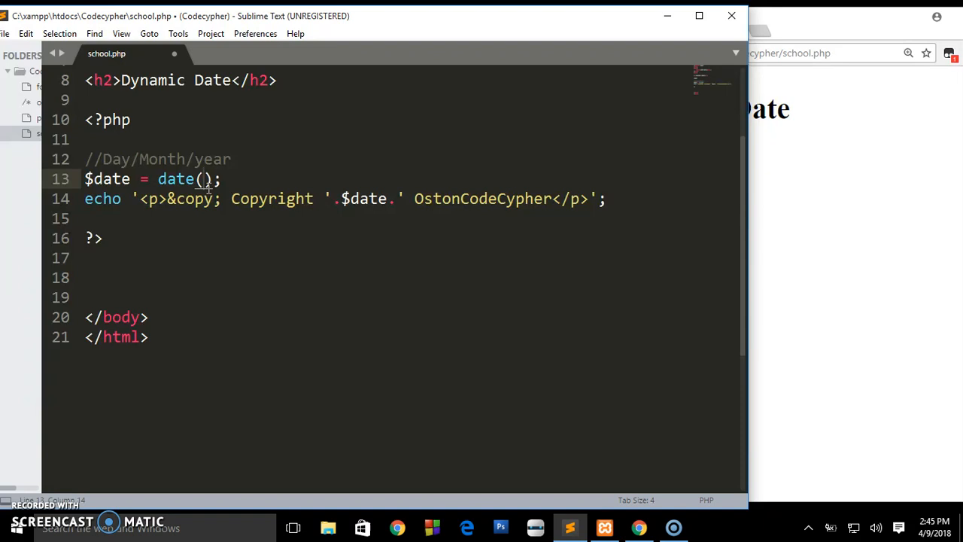
type("d")
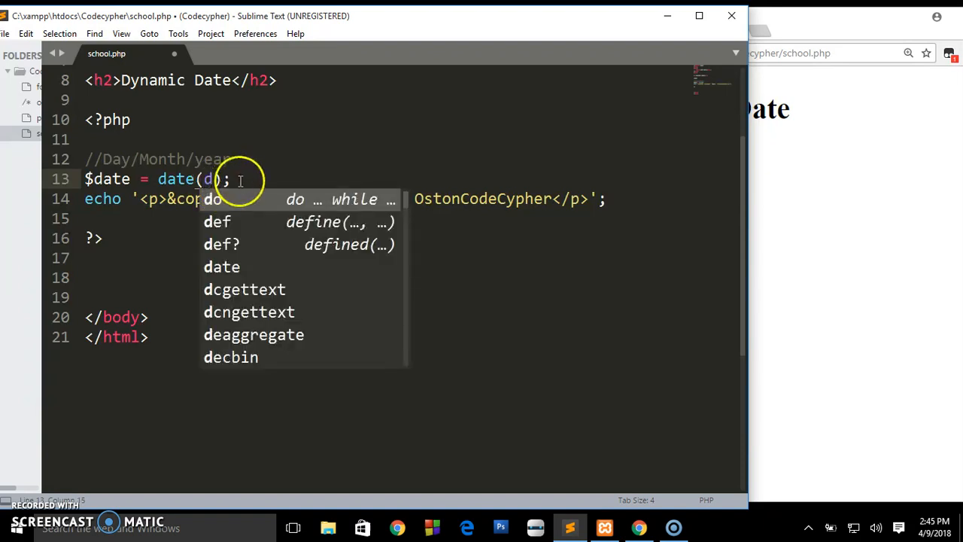
type("-m")
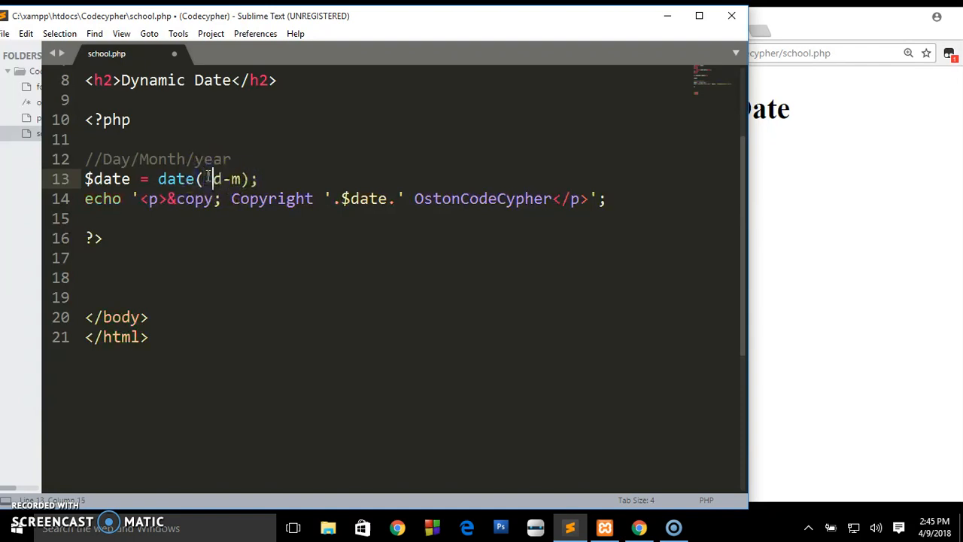
type("'")
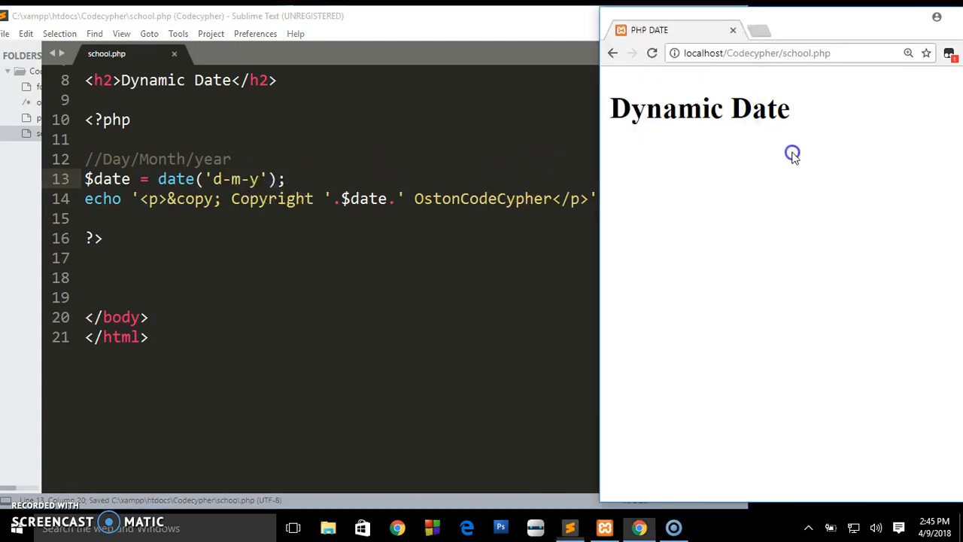
Step: Reload school.php in Chrome and highlight the new date 09-04-18 in the copyright line
left_click(651, 53)
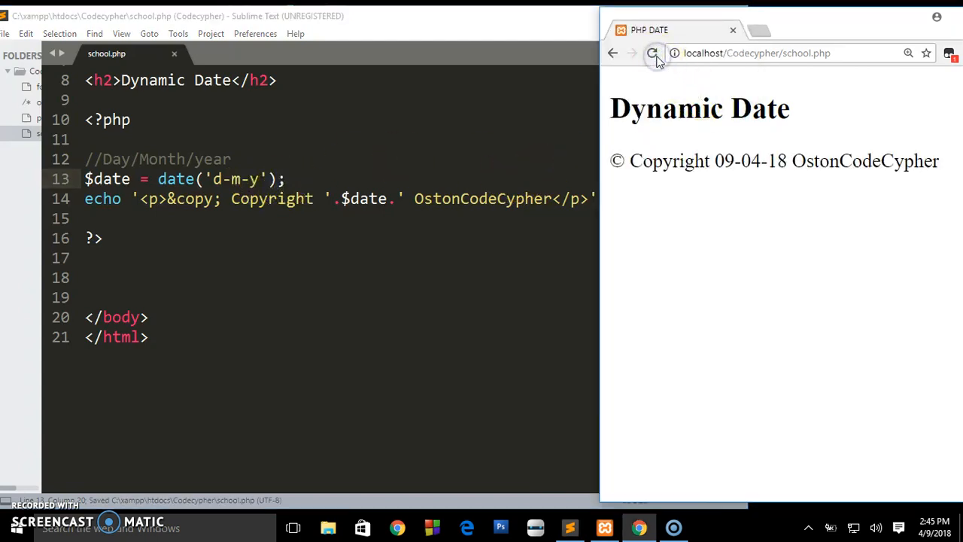
left_click(651, 52)
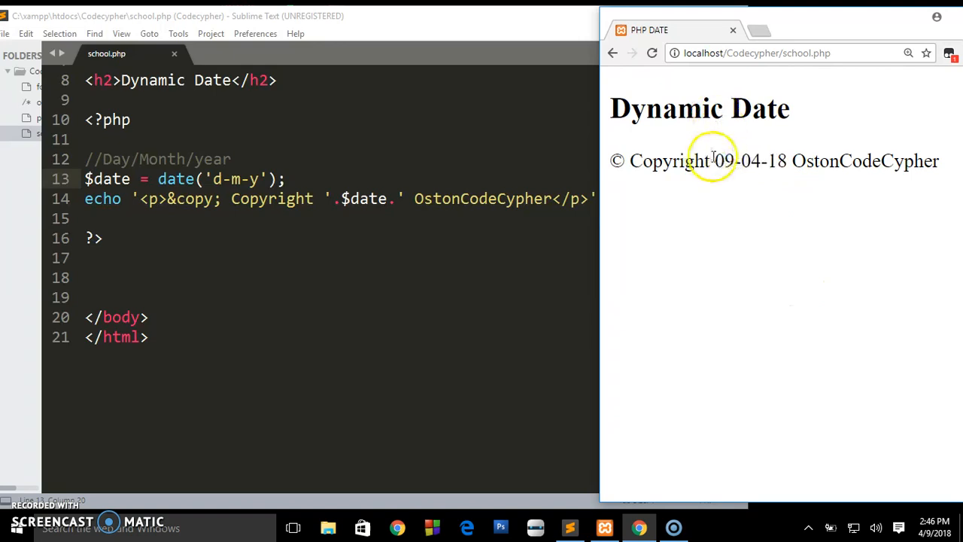
double_click(750, 161)
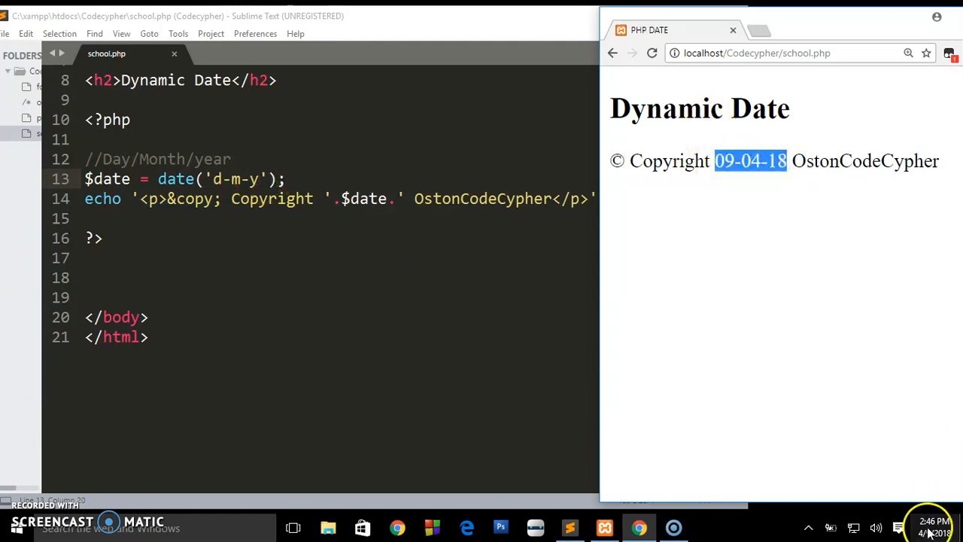
mouse_move(807, 246)
type("D")
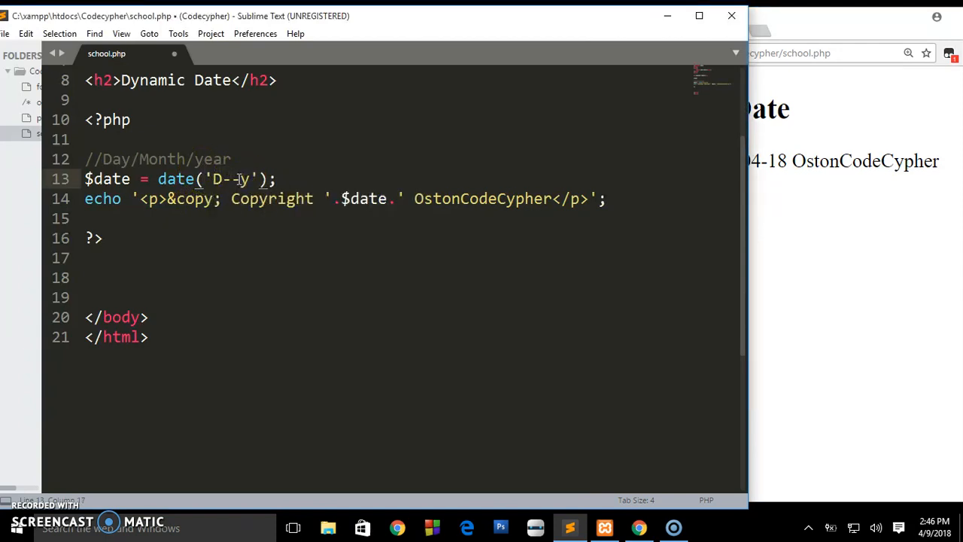
Step: Change the date() format string to uppercase 'D-M-Y'
type("M-")
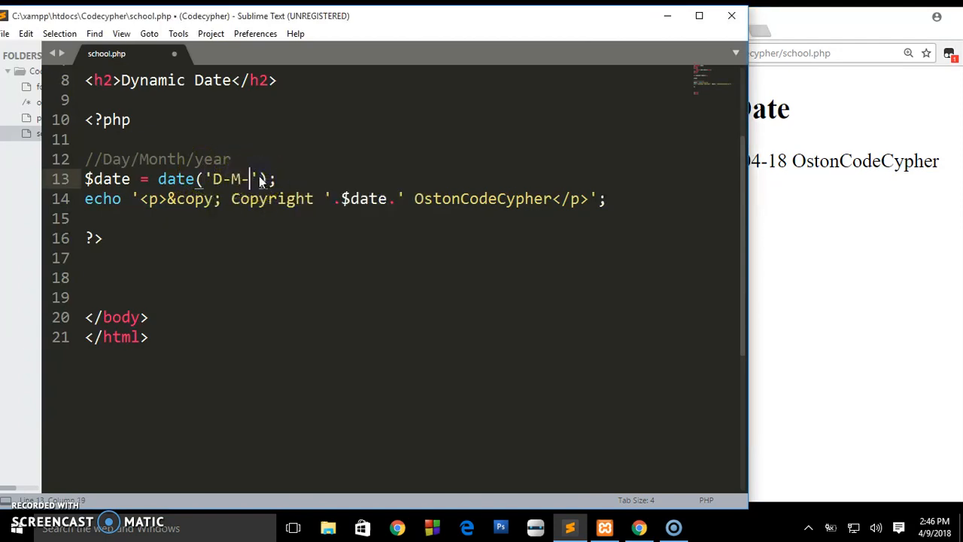
type("Y")
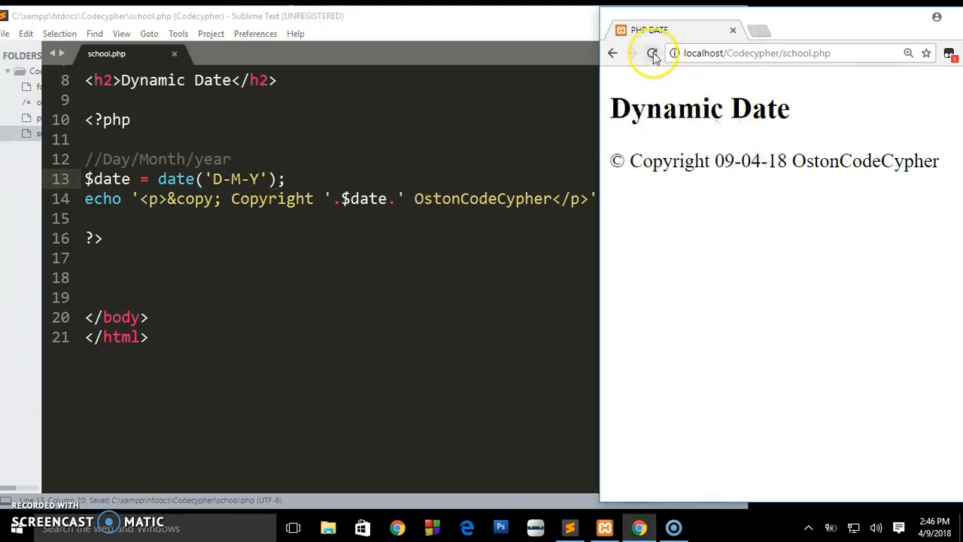
Step: Reload Chrome to see Mon-Apr-2018, highlight the year, and click back into the editor
left_click(652, 52)
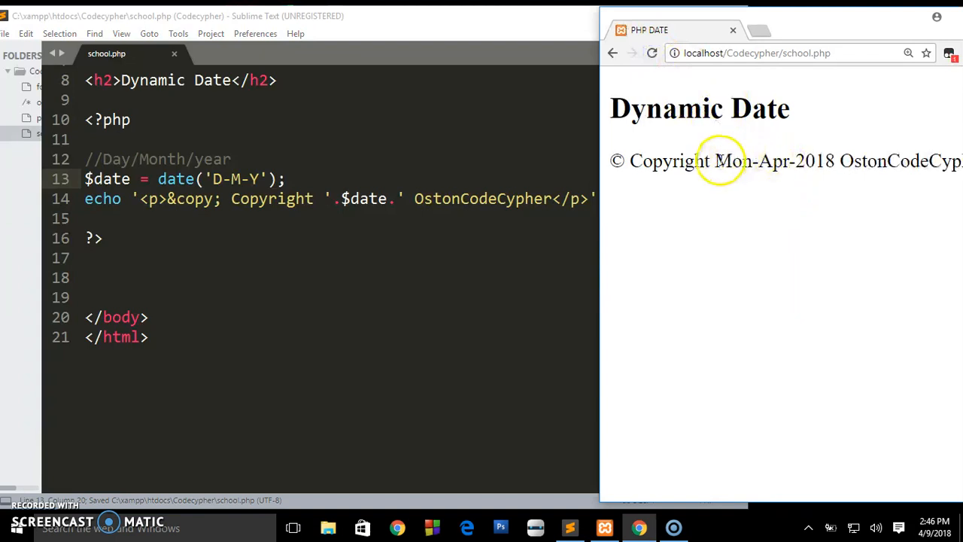
double_click(763, 160)
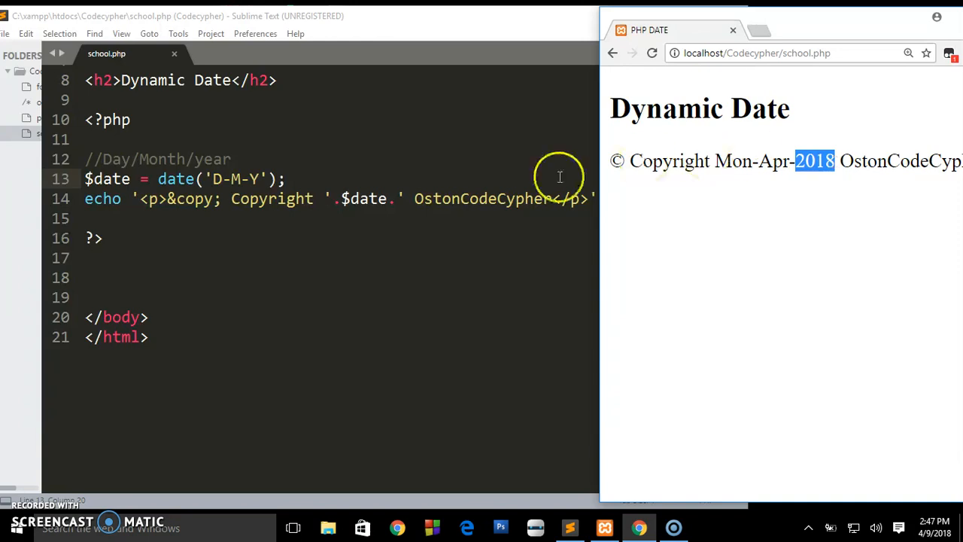
left_click(248, 179)
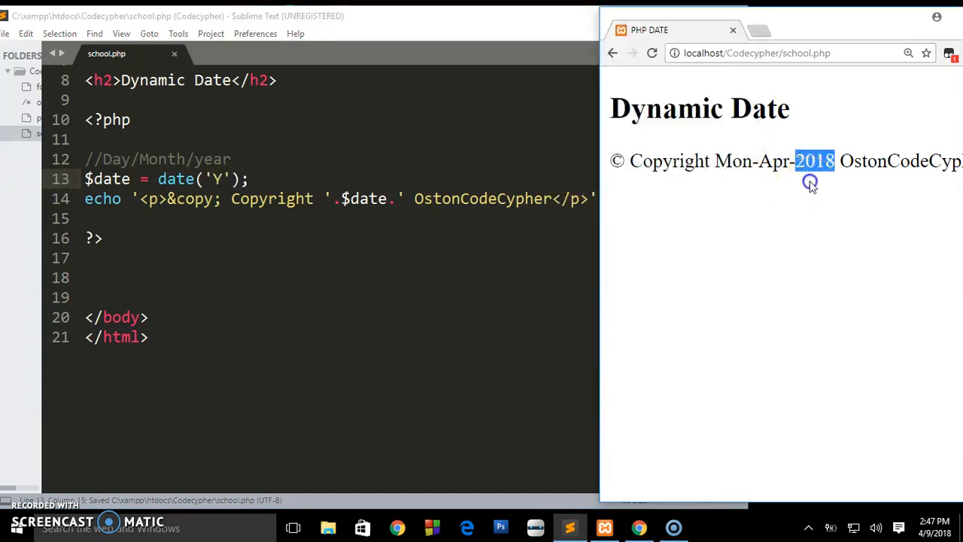
Step: Reload localhost/Codecypher/school.php to show 'Copyright 2018 OstonCodeCypher'
left_click(652, 53)
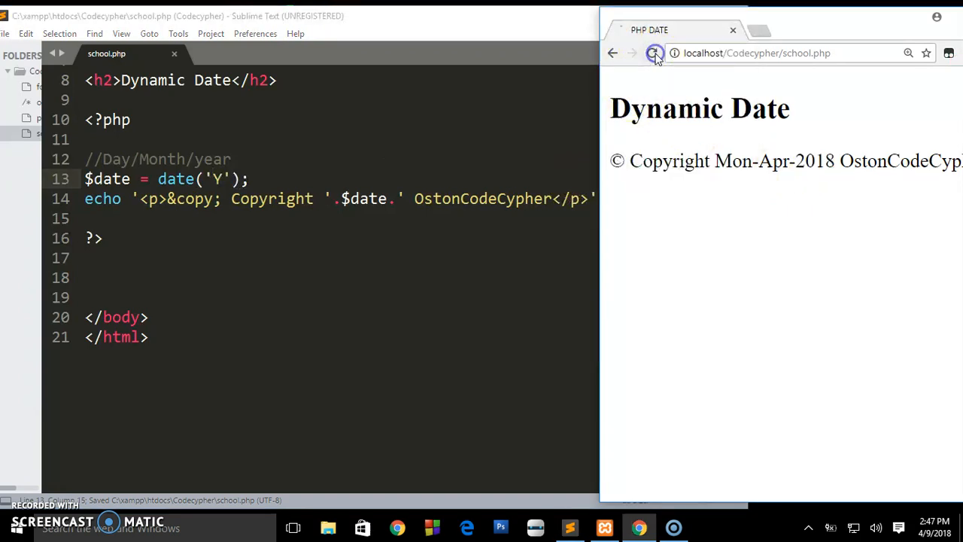
left_click(653, 53)
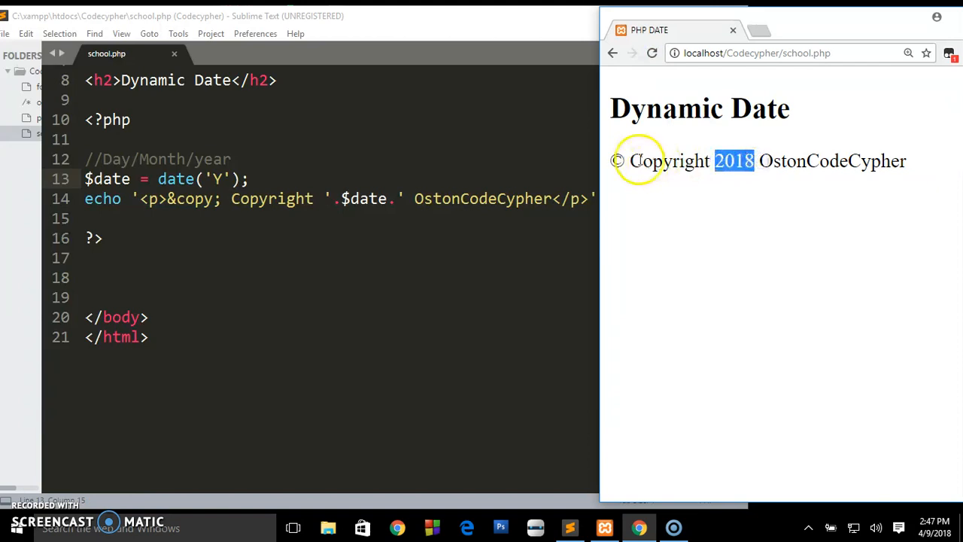
mouse_move(762, 167)
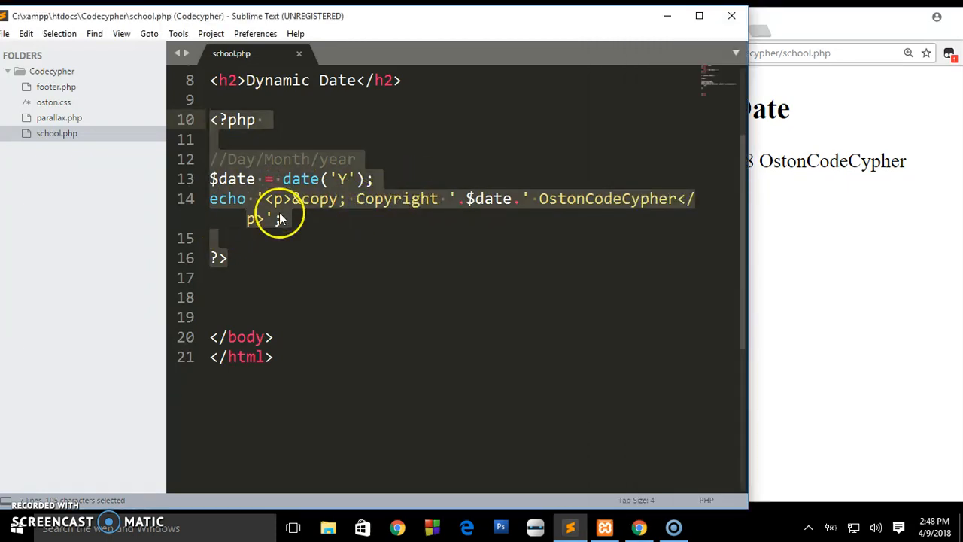
Step: Open the empty footer.php from the sidebar, then cut the copyright PHP block from school.php
left_click(210, 199)
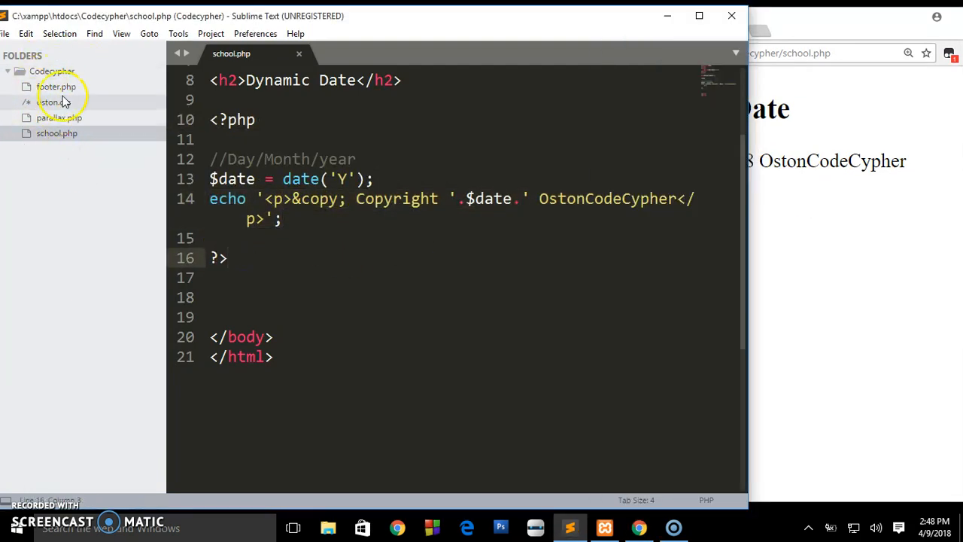
left_click(56, 133)
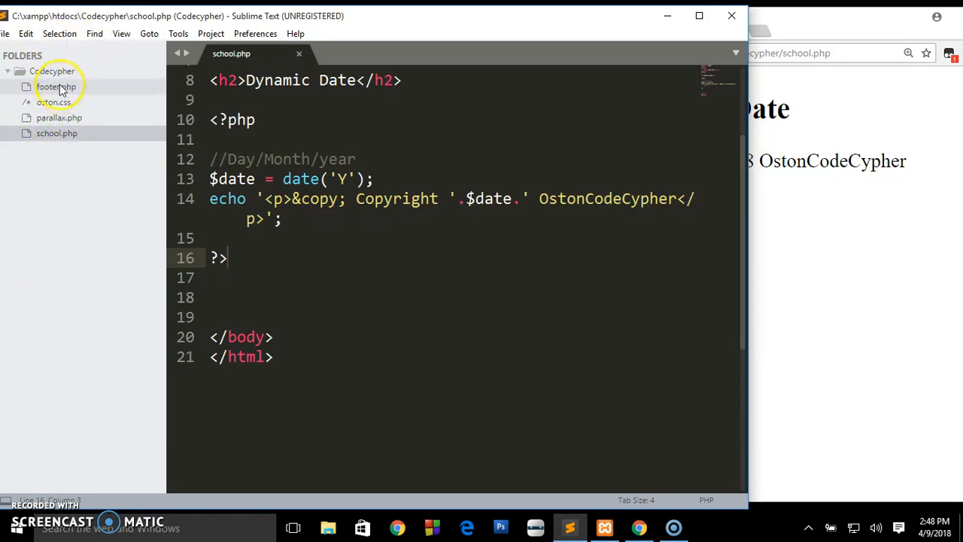
left_click(55, 86)
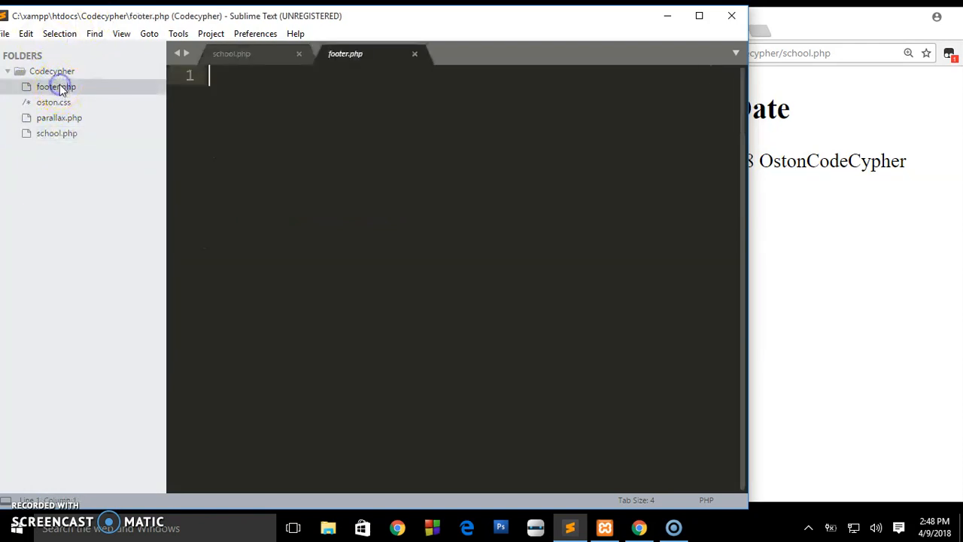
left_click(231, 53)
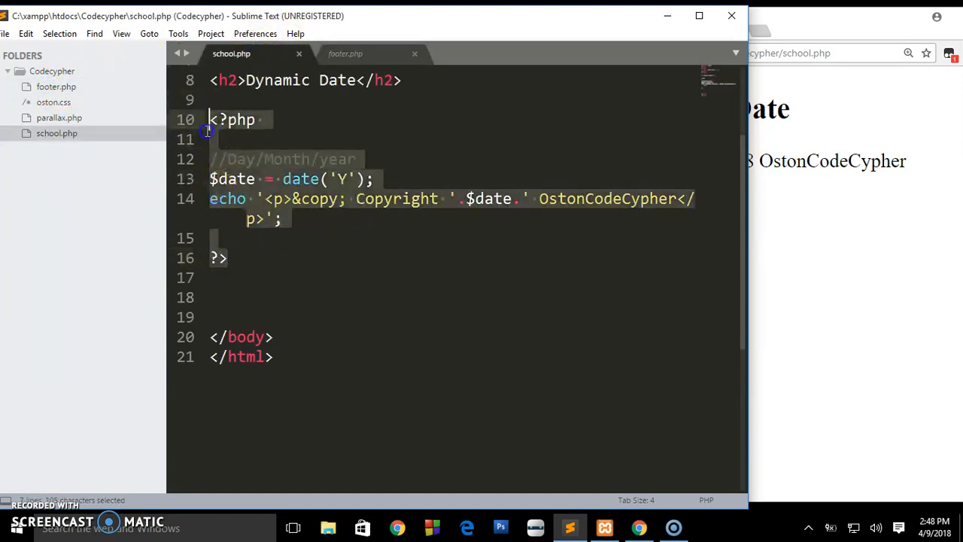
key("ctrl+x")
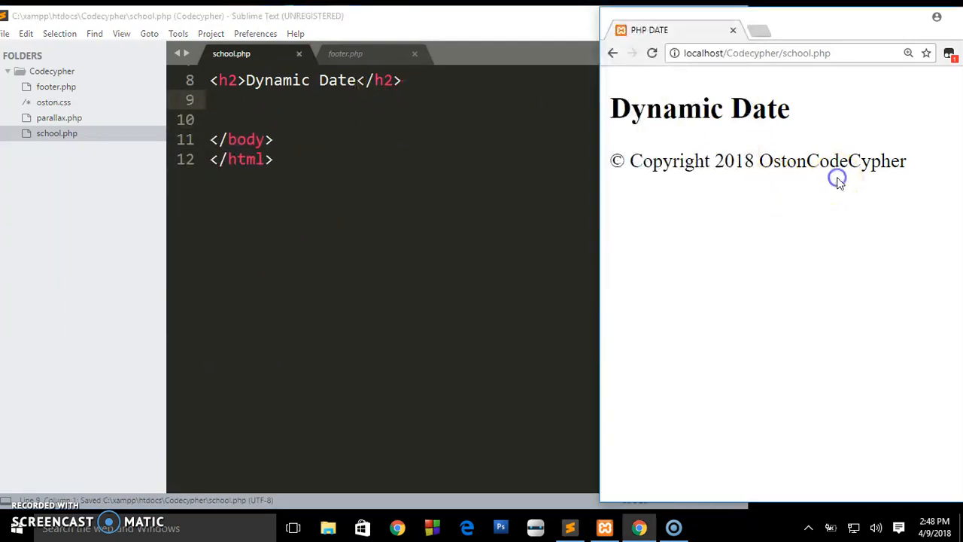
mouse_move(653, 52)
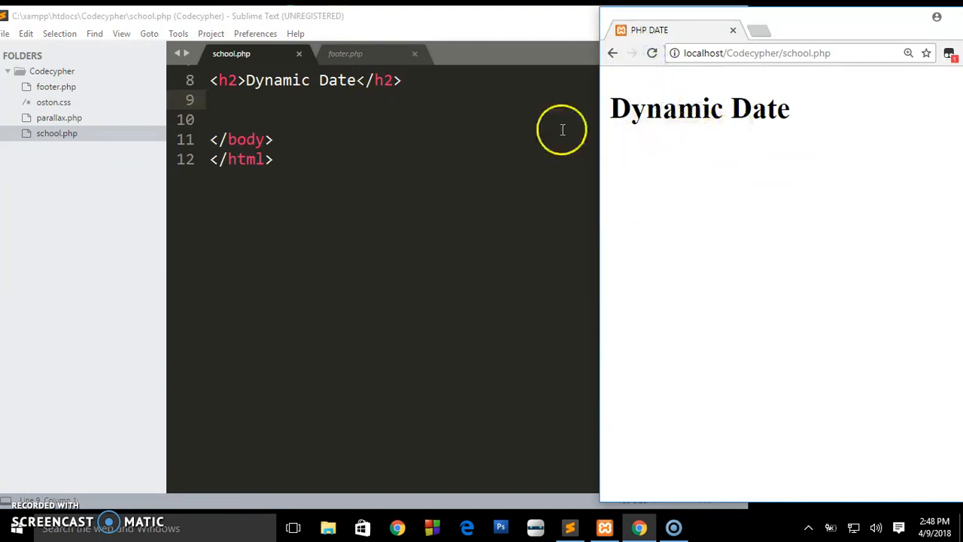
Step: Return to the footer.php tab to edit it
left_click(345, 53)
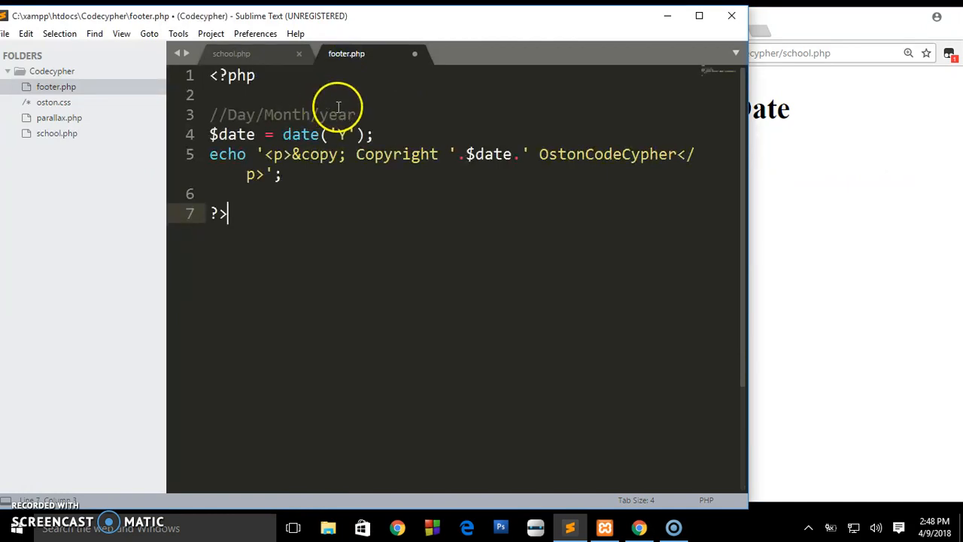
Step: Save footer.php containing the pasted copyright PHP block
key("ctrl+s")
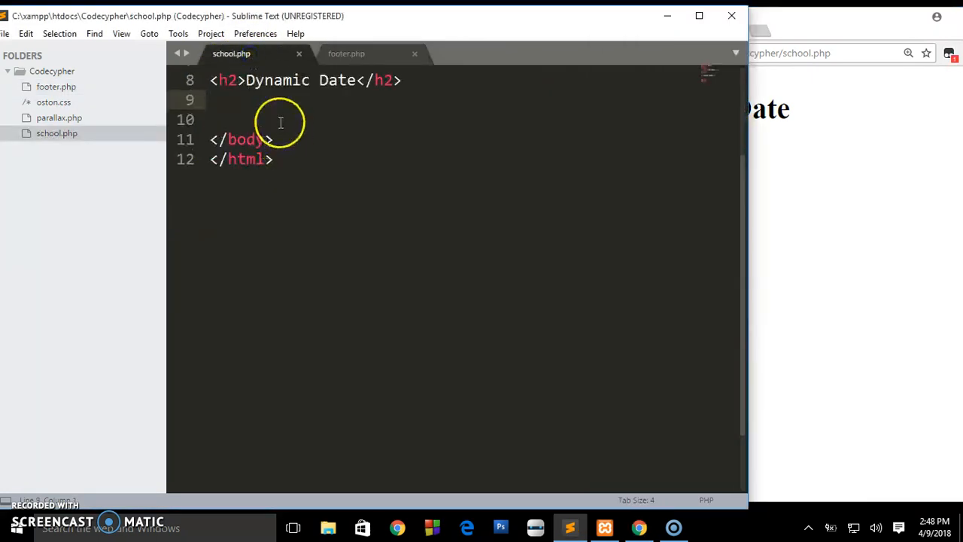
Step: Type <?php include('footer.php'); ?> below the Dynamic Date heading in school.php
type("<")
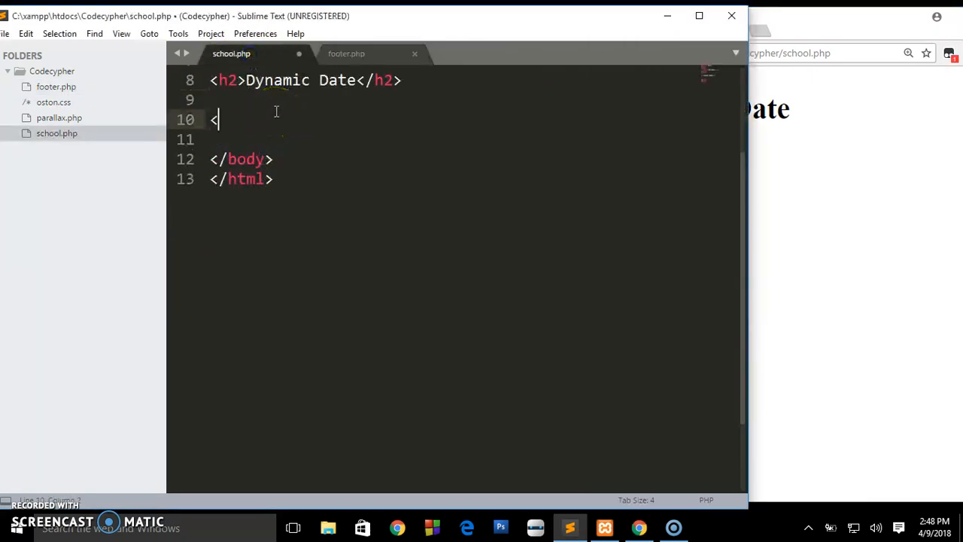
type("?php")
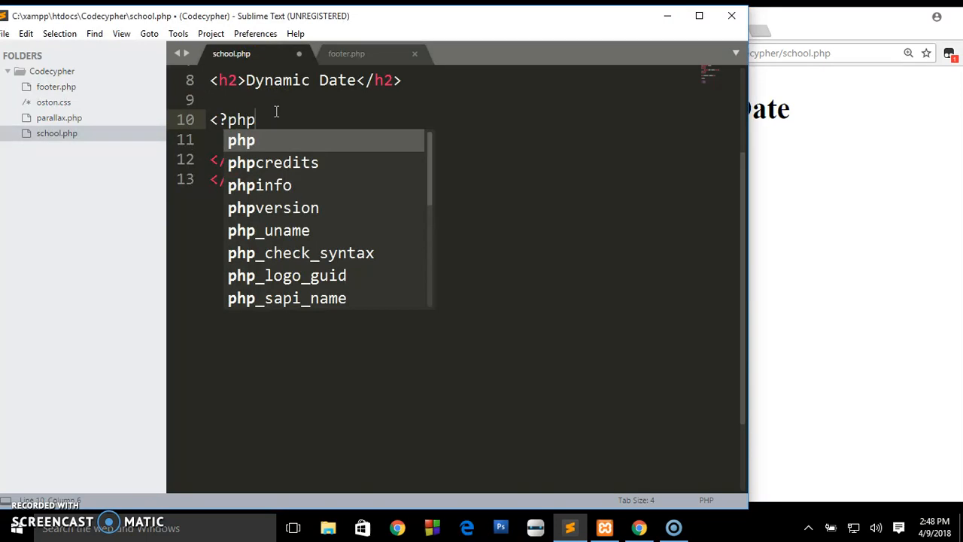
type("?>")
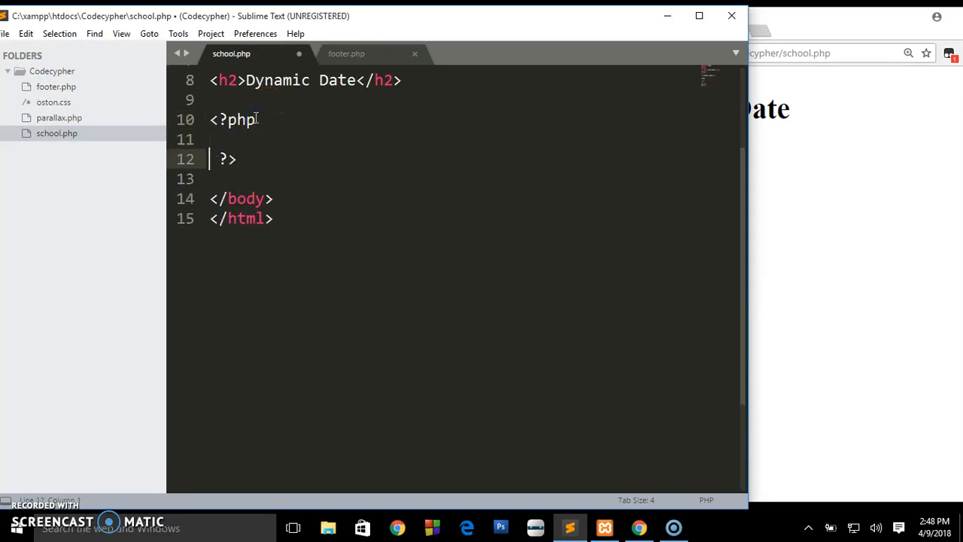
type("in")
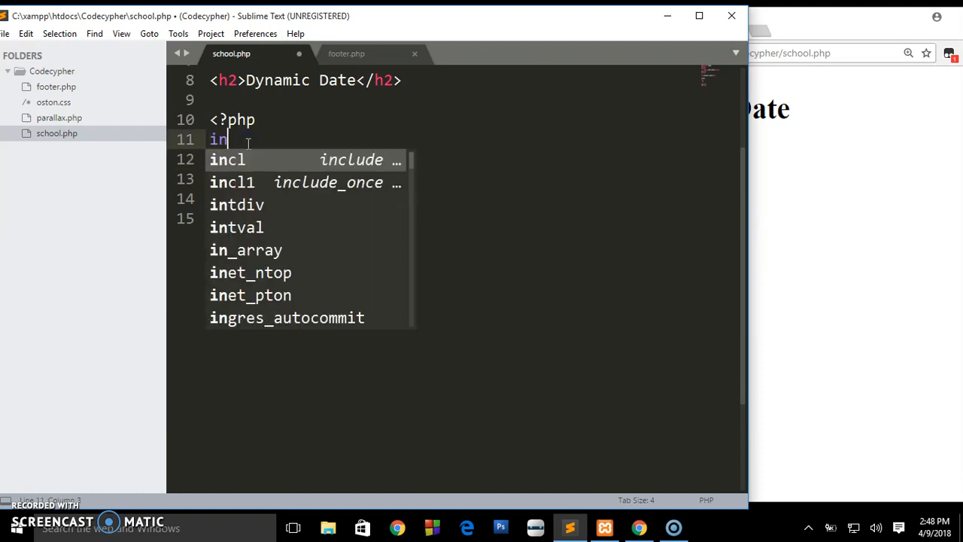
type("clude(")
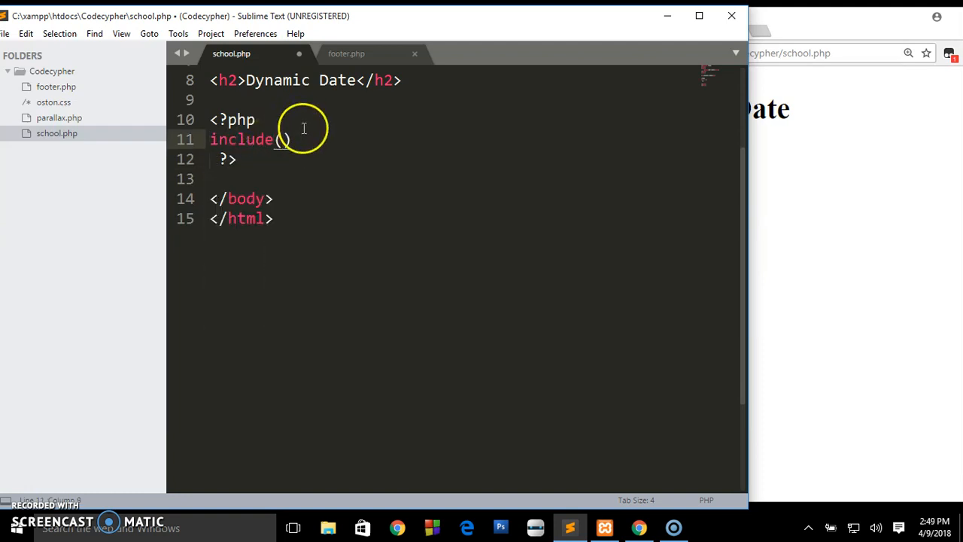
type("''")
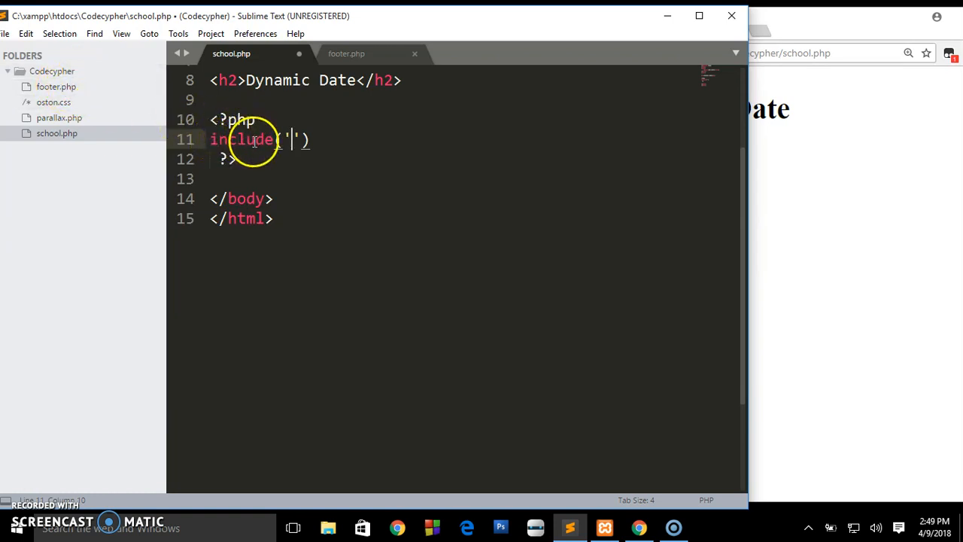
type("footer.p")
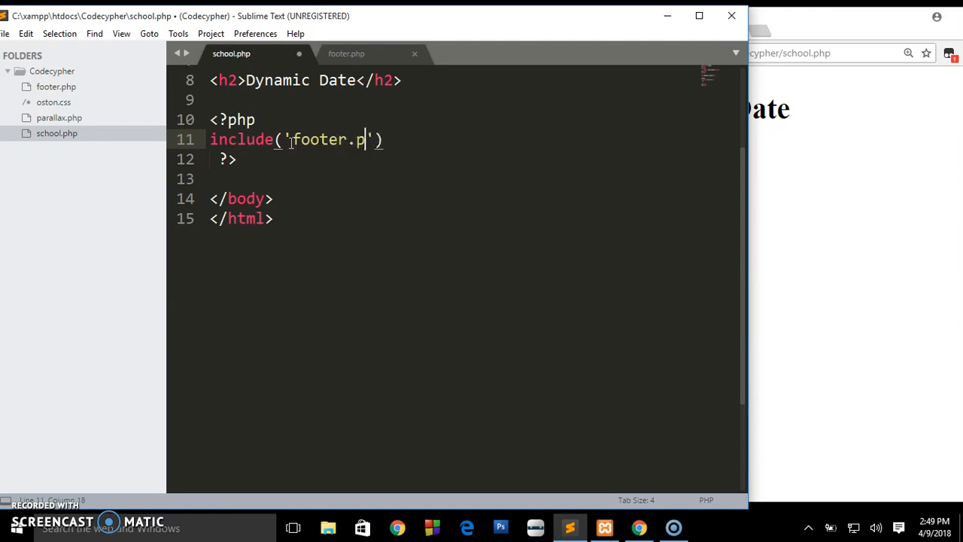
type("hp")
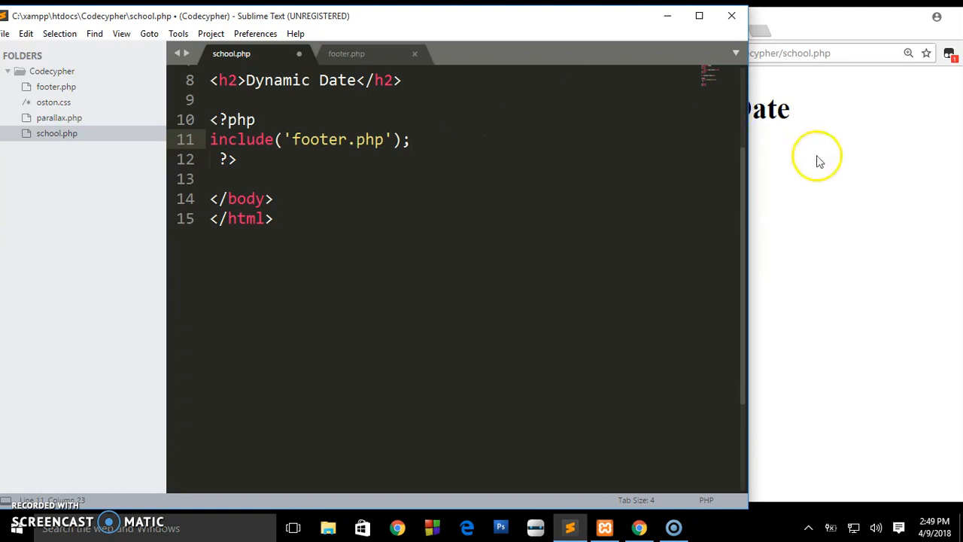
Step: Bring Chrome forward and reload school.php to see the included copyright line
left_click(655, 53)
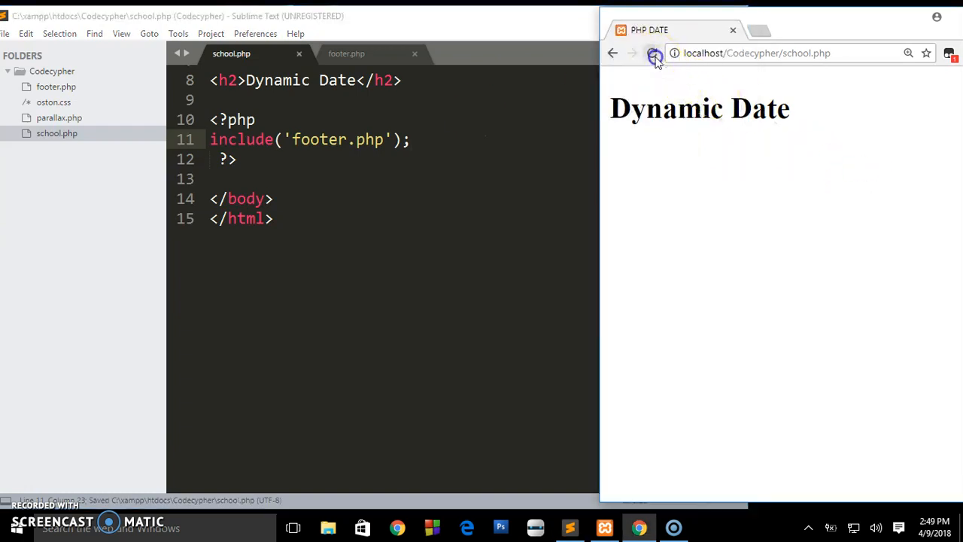
left_click(655, 53)
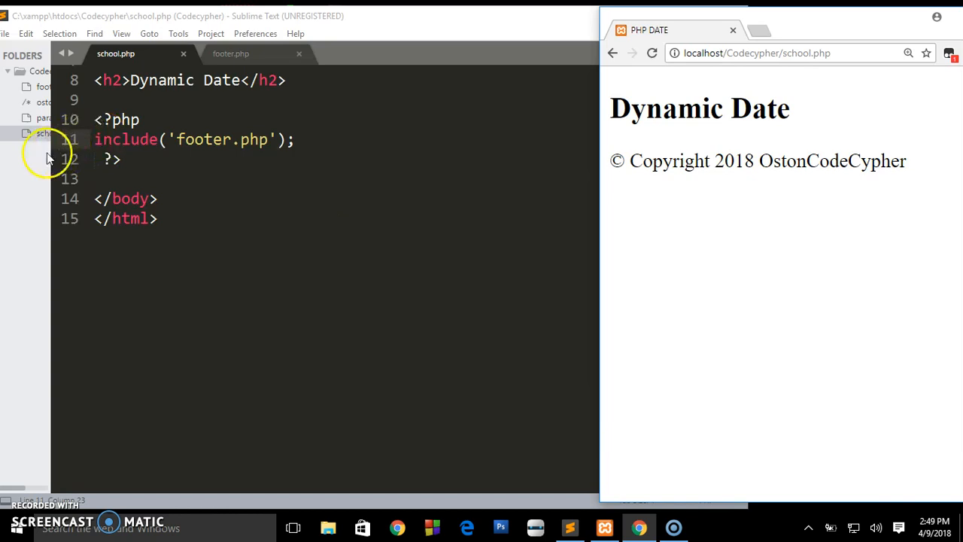
Step: Select footer.php's code, then create a new file in the Codecypher folder
left_click(328, 53)
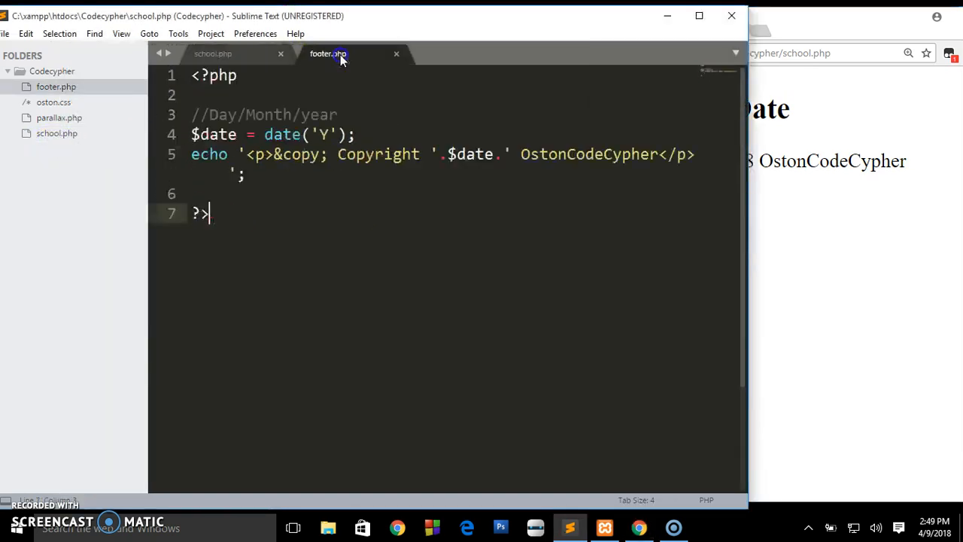
key("ctrl+a")
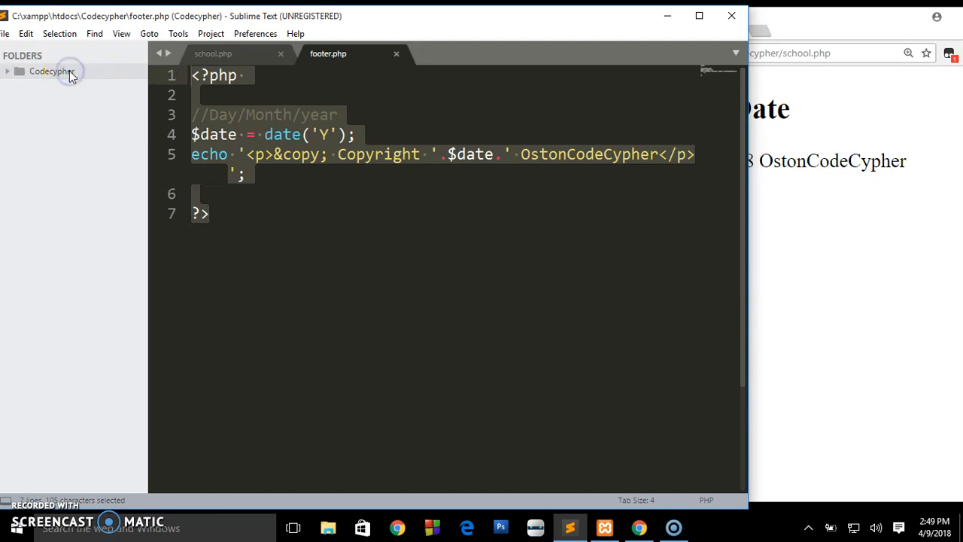
right_click(52, 71)
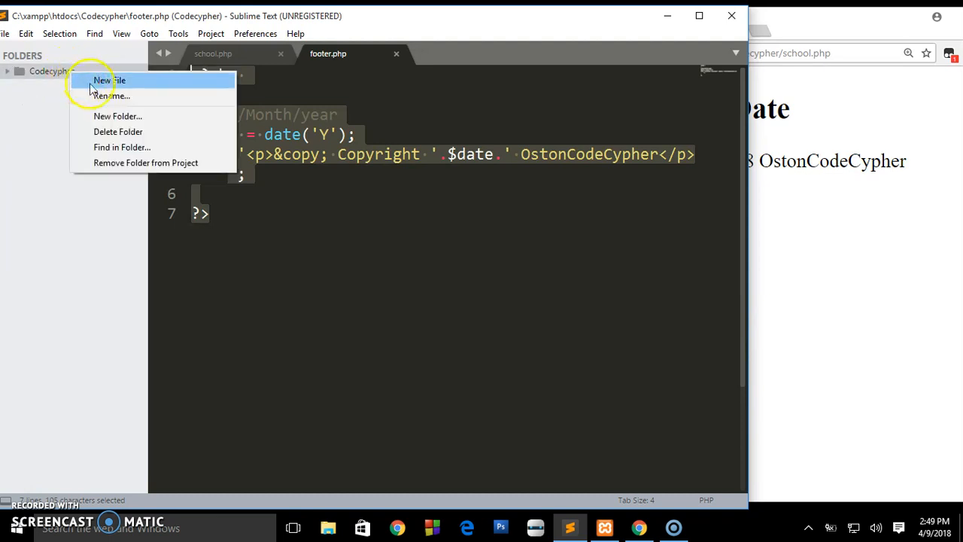
left_click(109, 80)
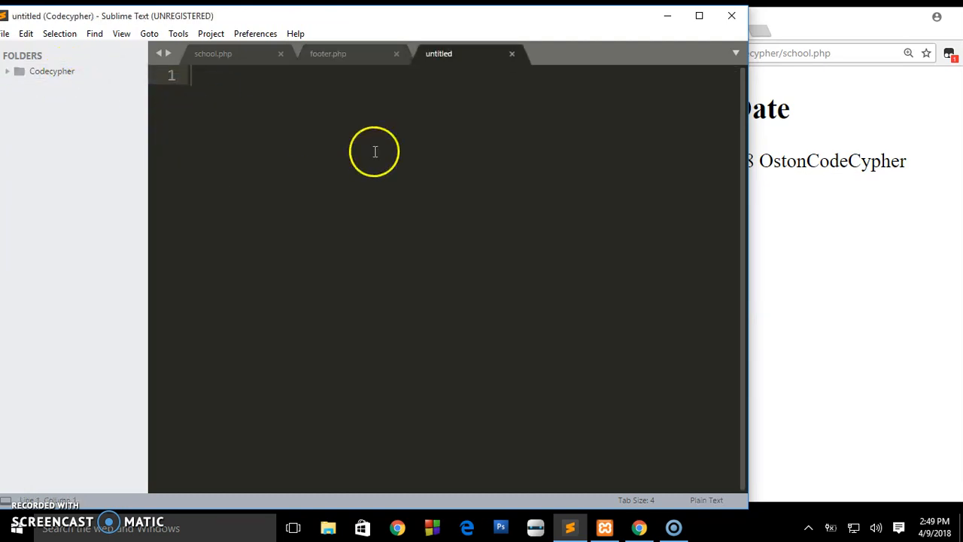
Step: Save the new untitled file as another.php
key("ctrl+s")
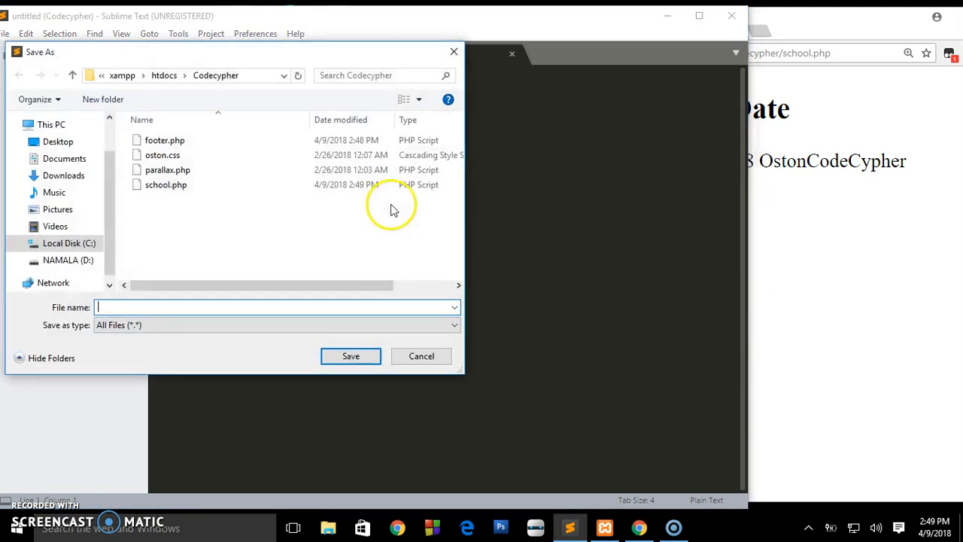
type("abo")
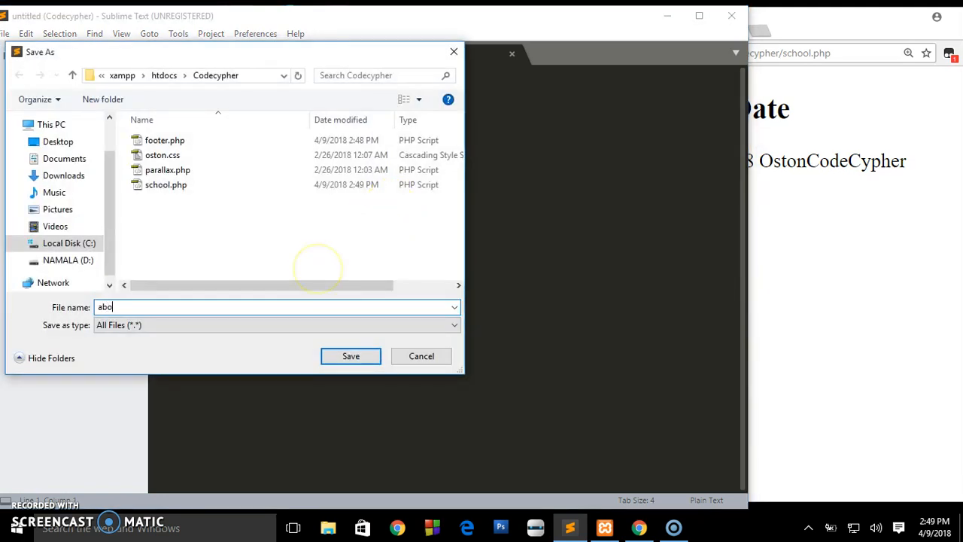
type("another.php")
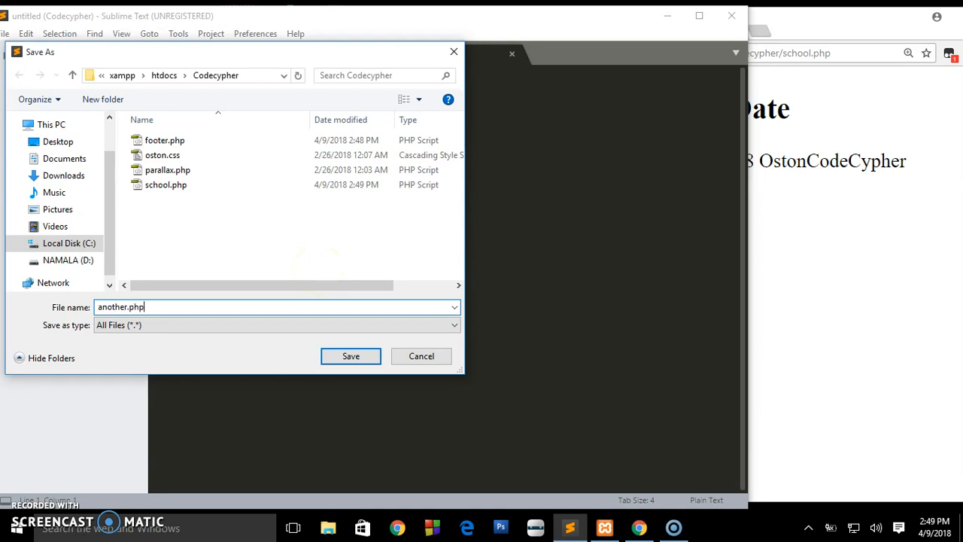
left_click(351, 356)
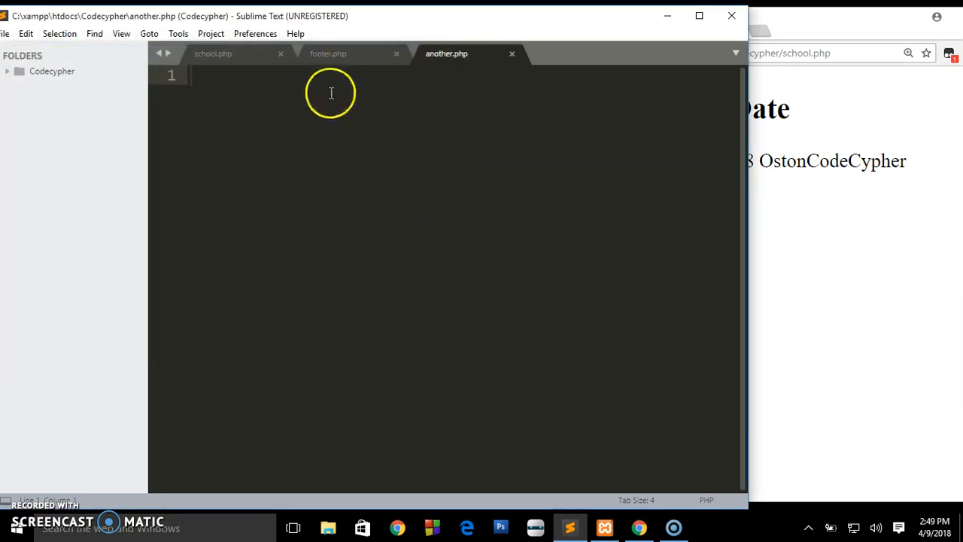
Step: Write <?php include('footer.php'); ?> in another.php, checking footer.php for reference, and save
type("<")
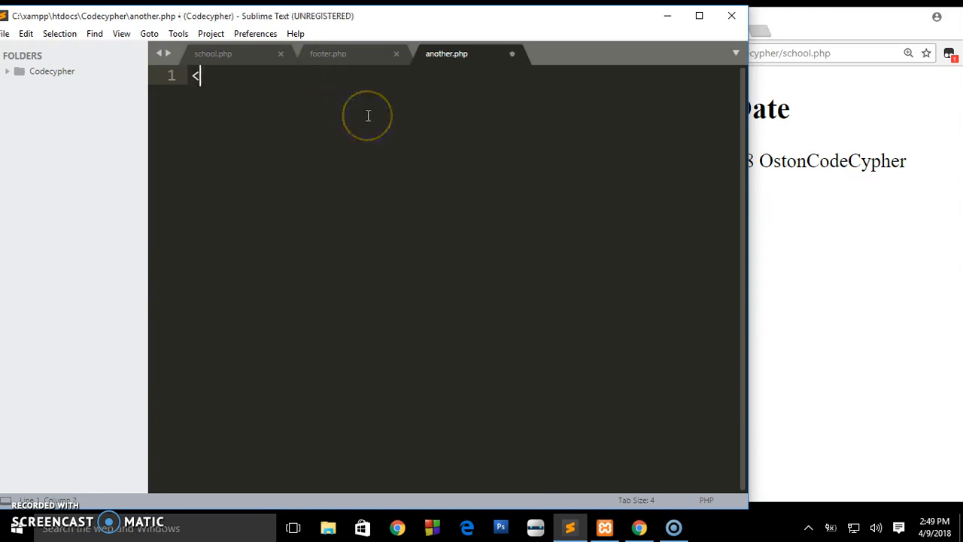
type("?[h]")
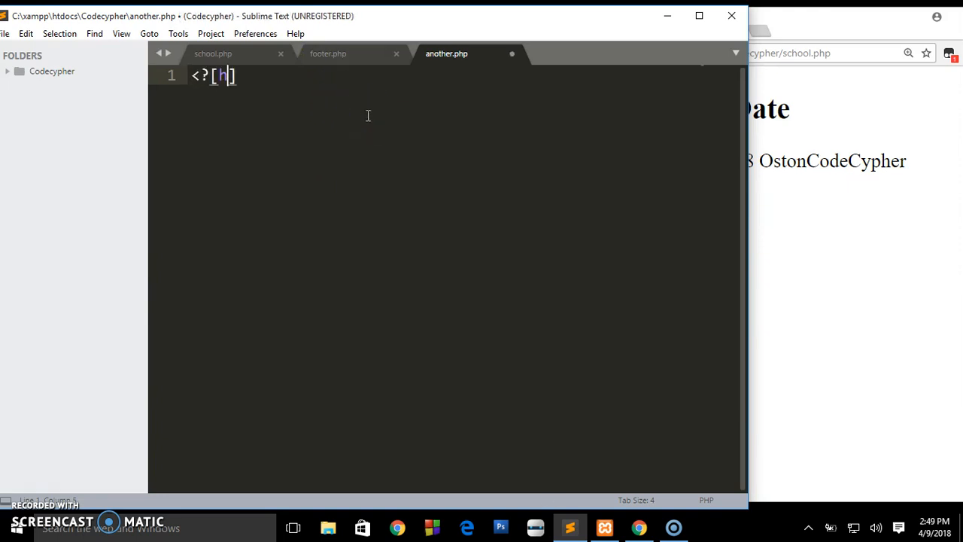
key("BackSpace")
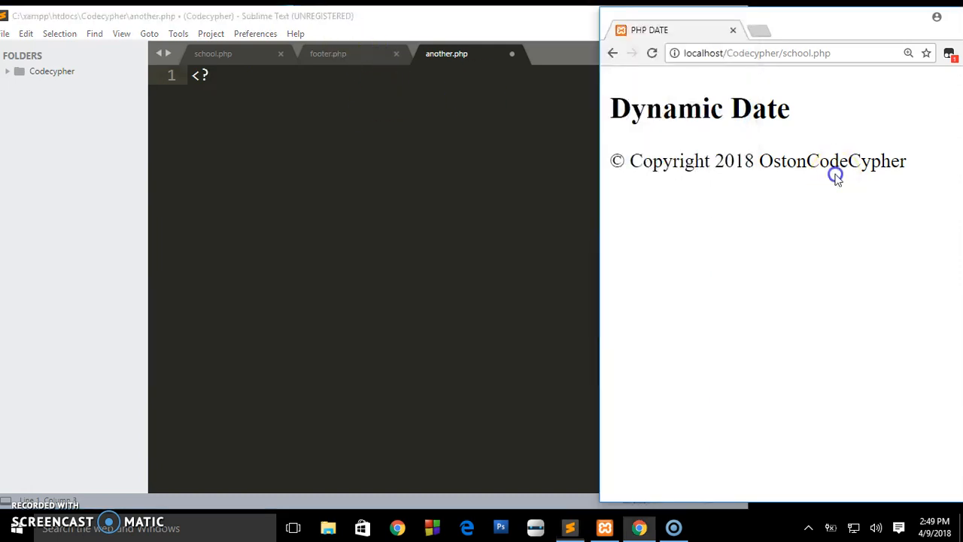
mouse_move(718, 172)
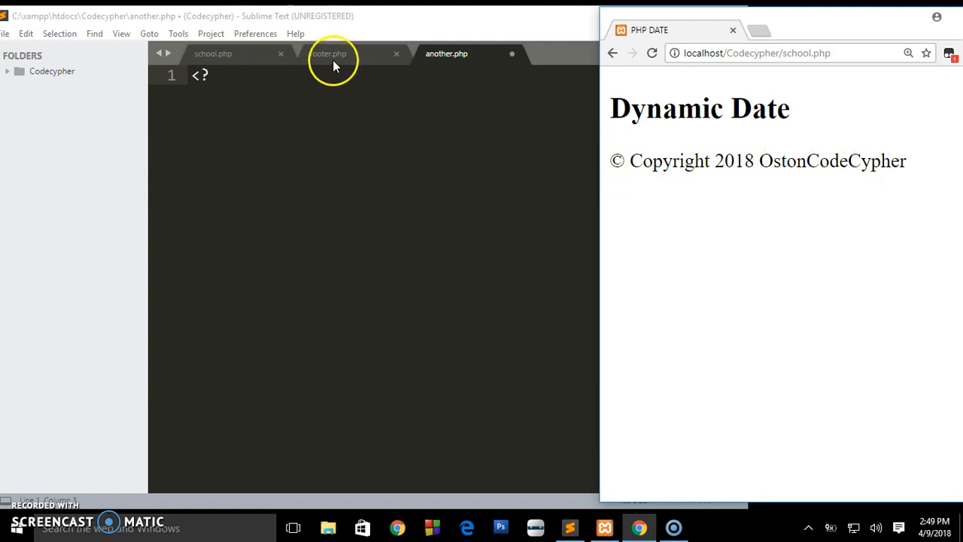
left_click(328, 54)
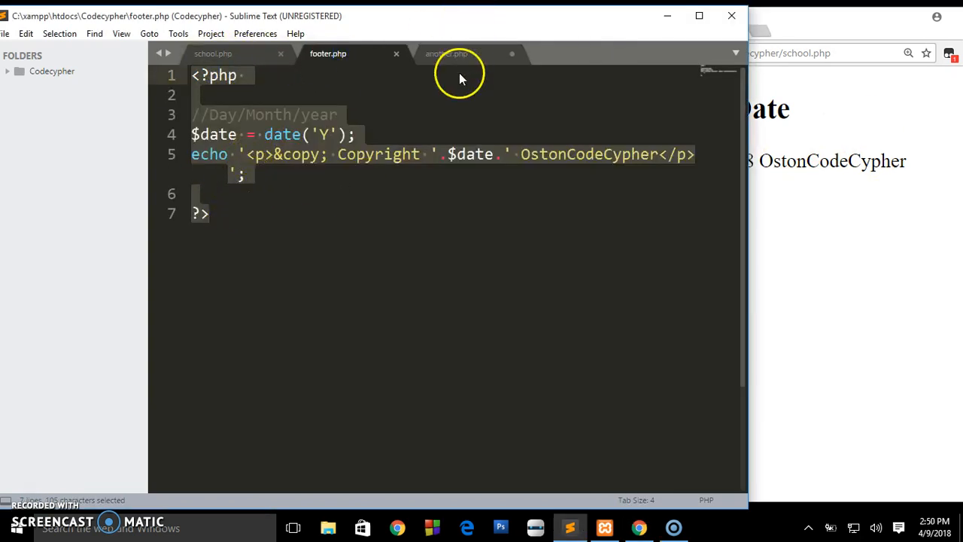
left_click(446, 54)
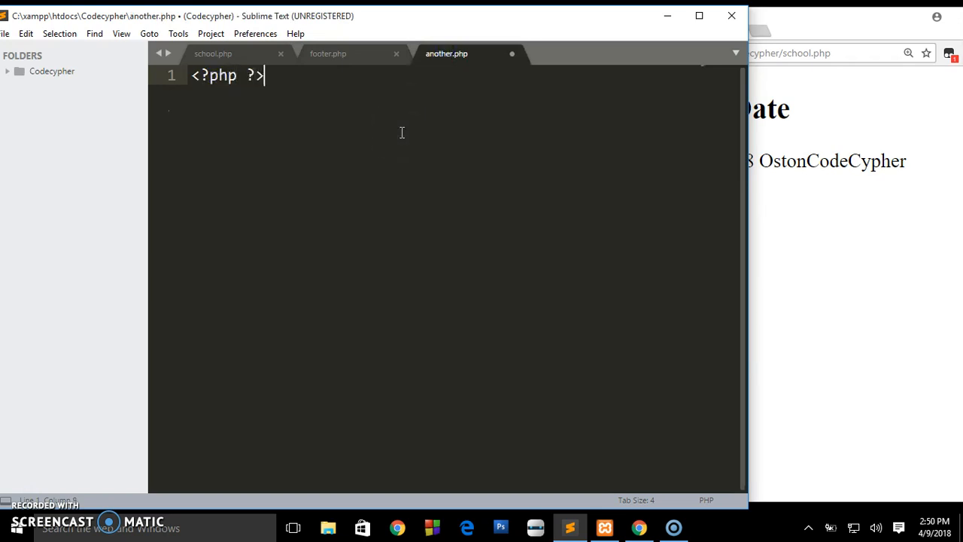
key("Enter")
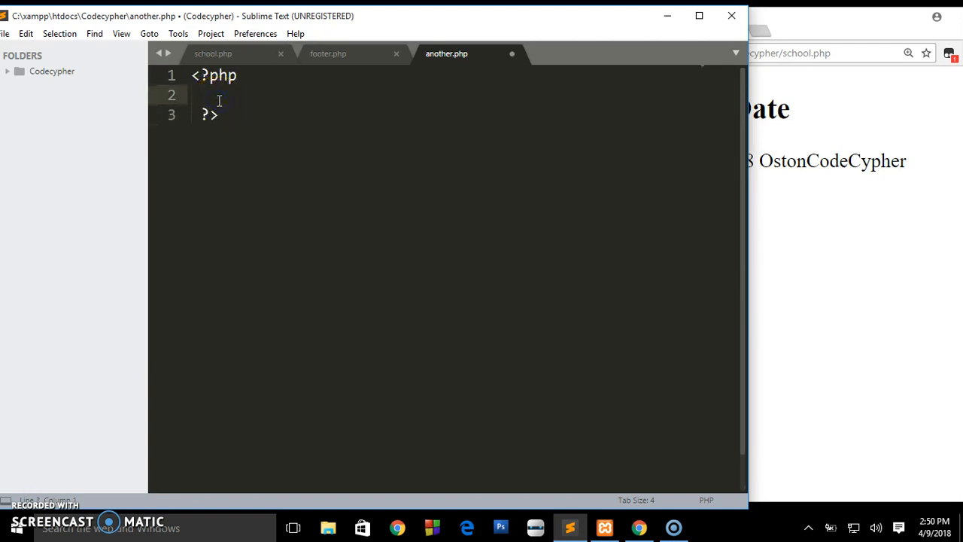
type("in")
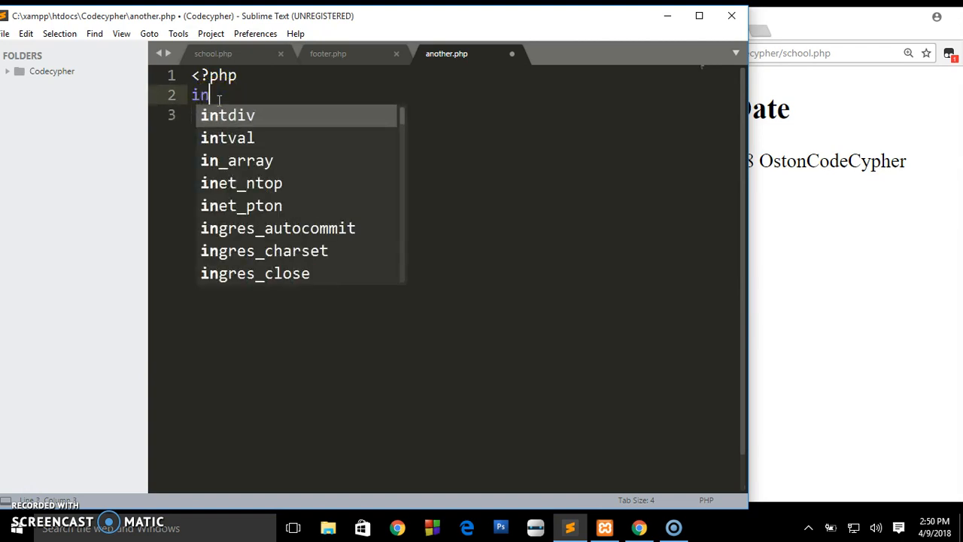
type("clude(")
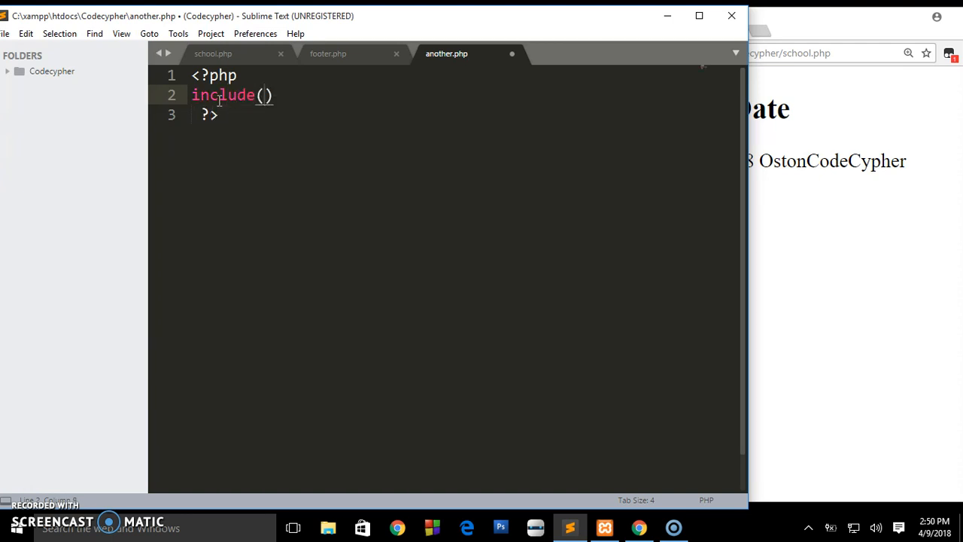
type("'foot'")
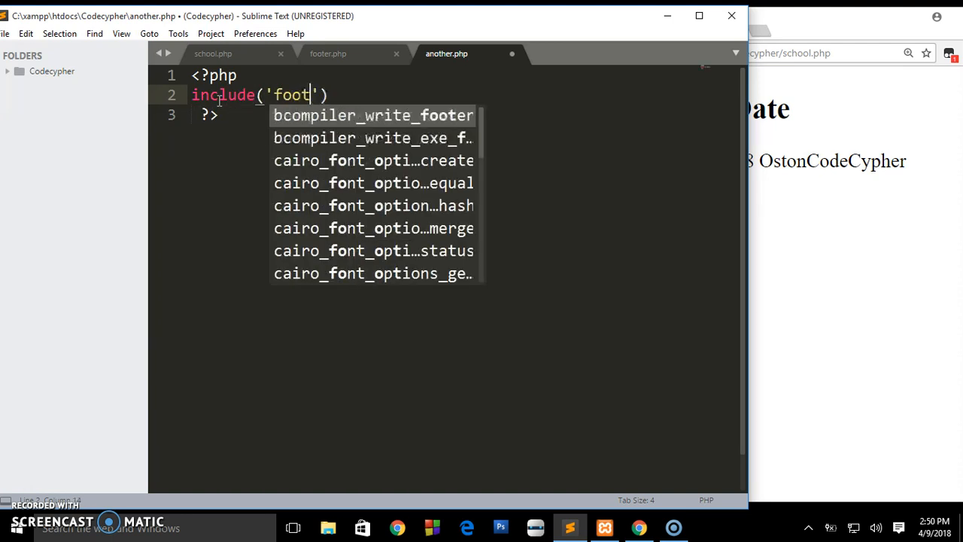
type("er.php")
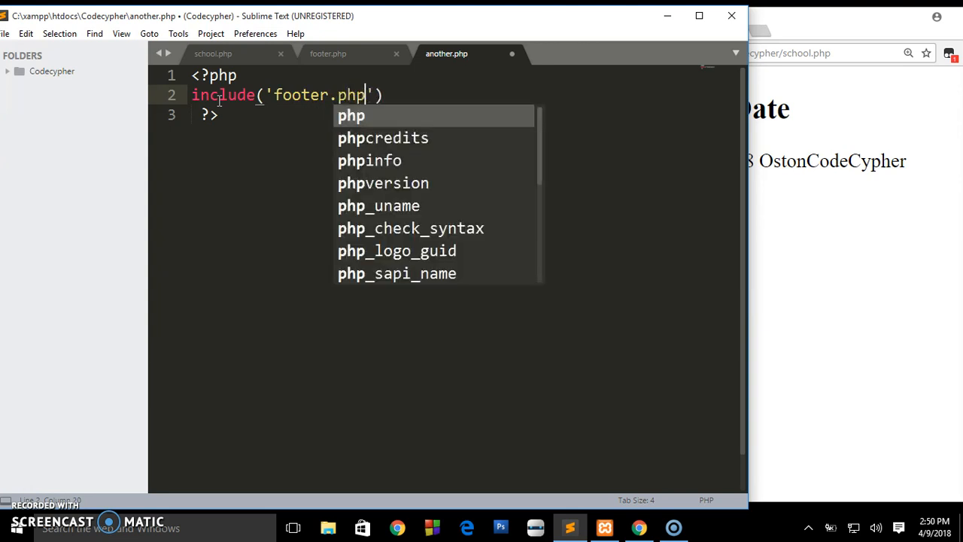
type(");")
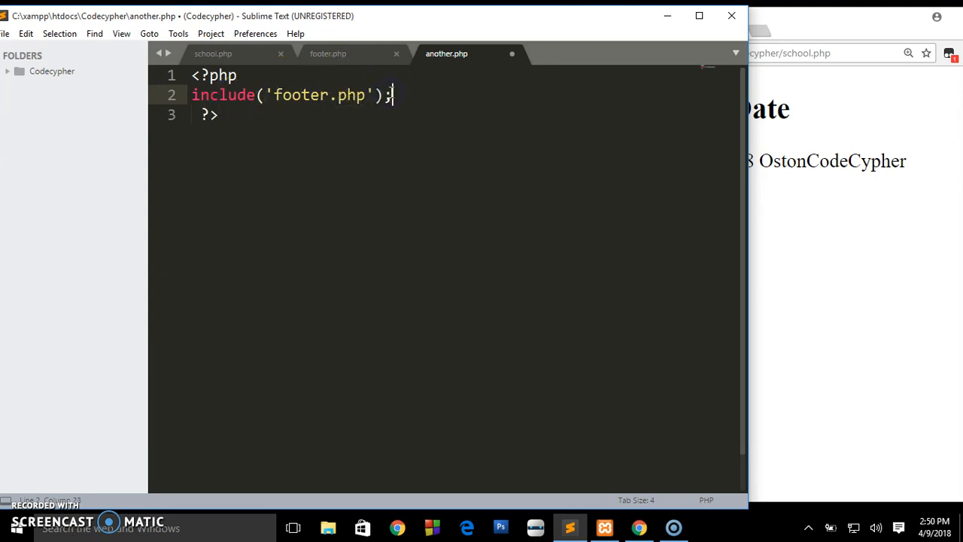
key("ctrl+s")
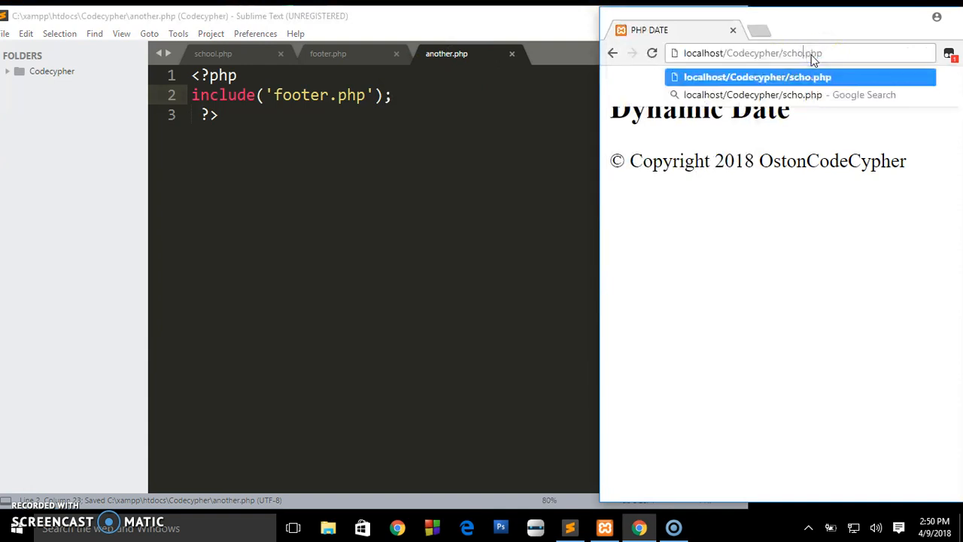
Step: Change Chrome's address from school.php to another.php
key("backspace")
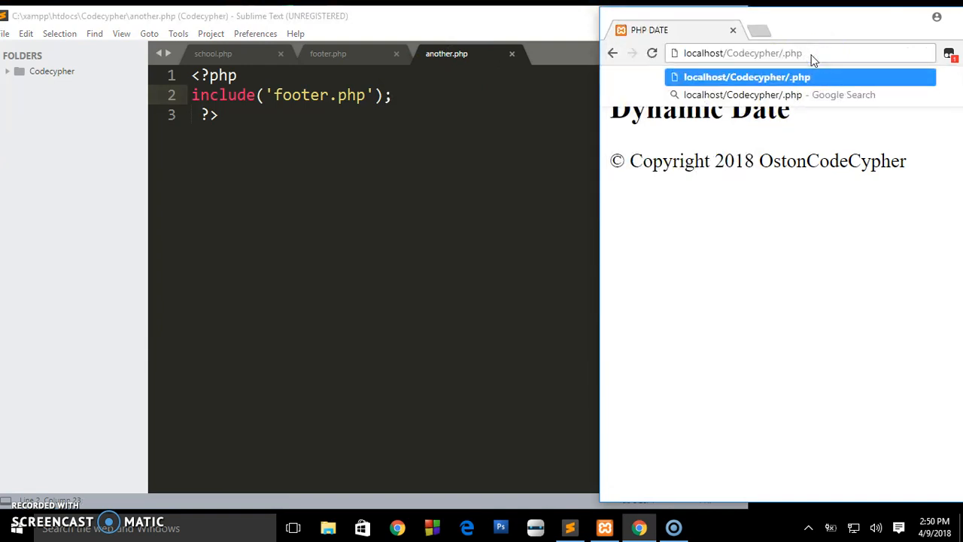
type("another")
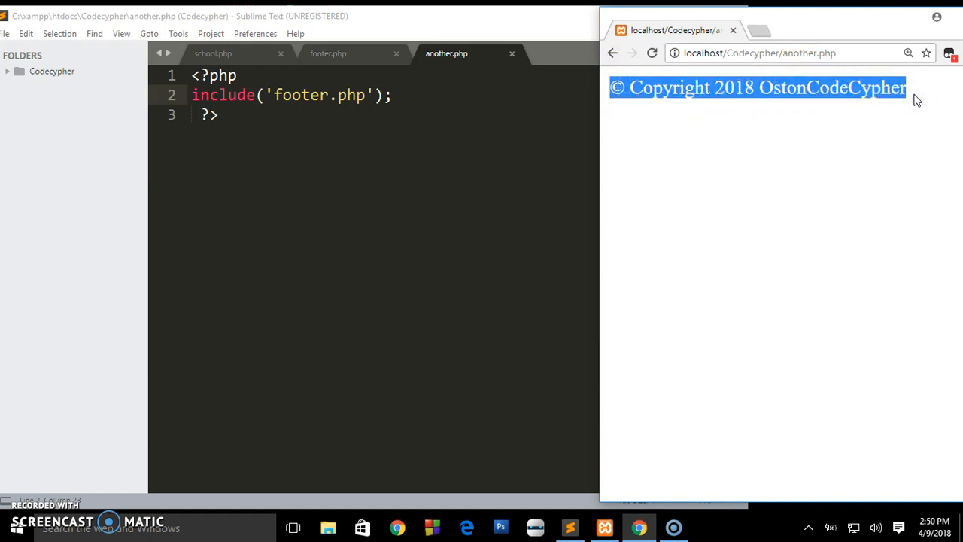
Step: Settle on footer.php's year and copyright code and narrow the folder sidebar
left_click(328, 53)
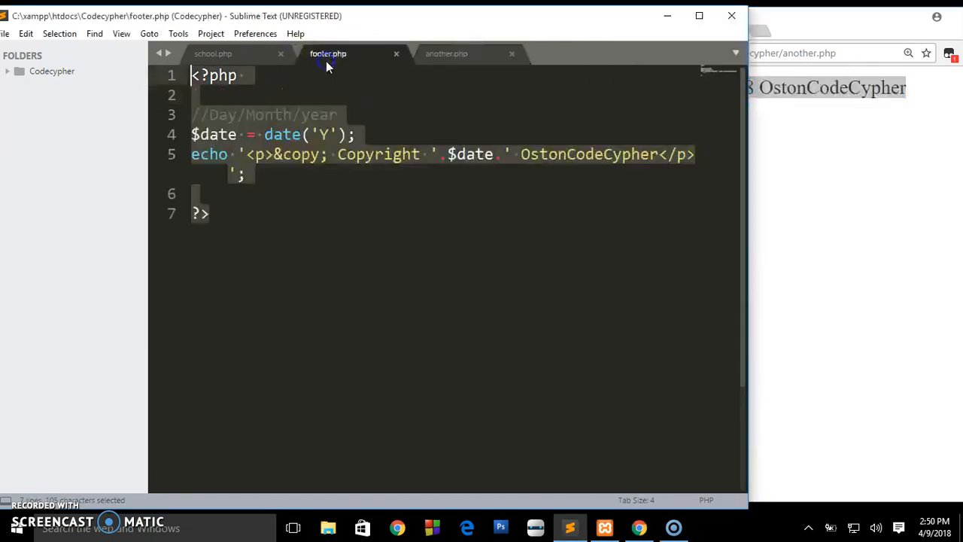
left_click(446, 53)
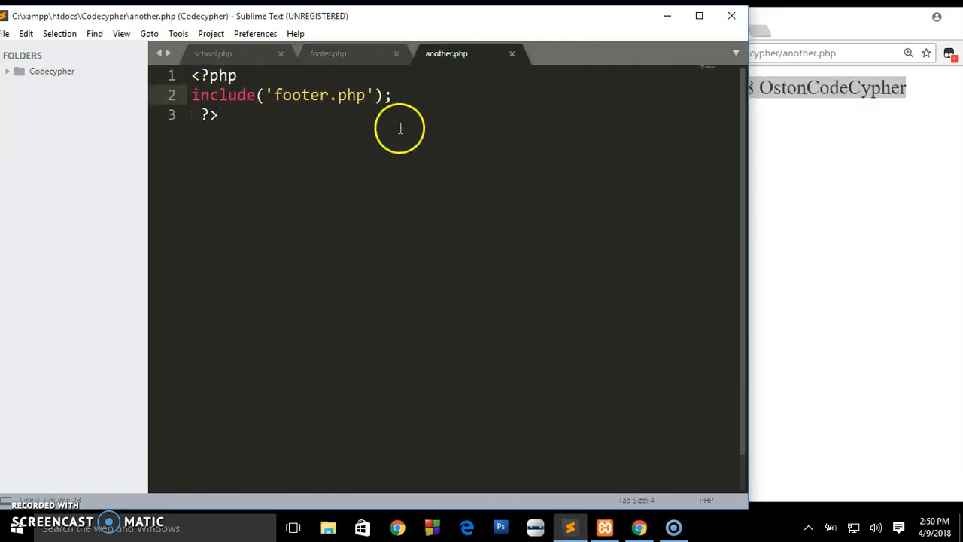
left_click(328, 53)
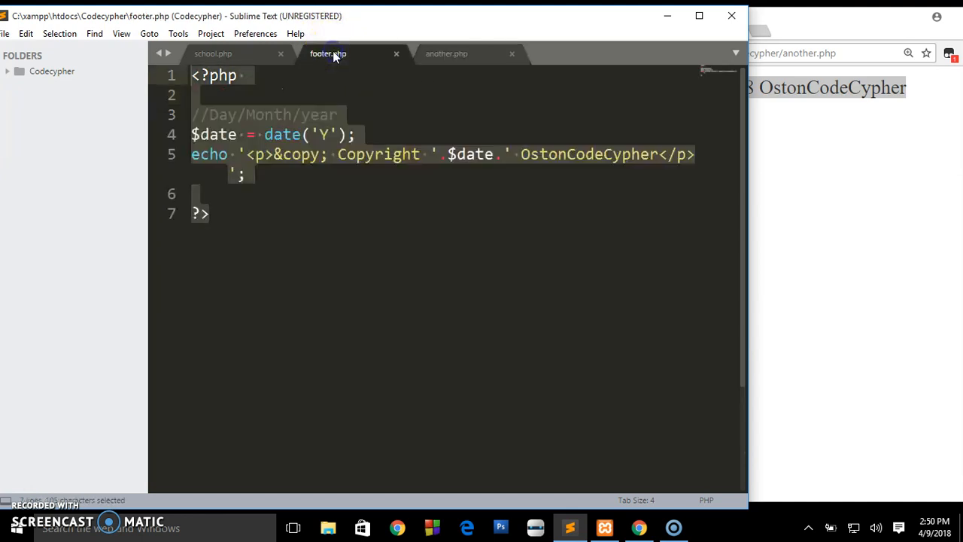
mouse_move(328, 54)
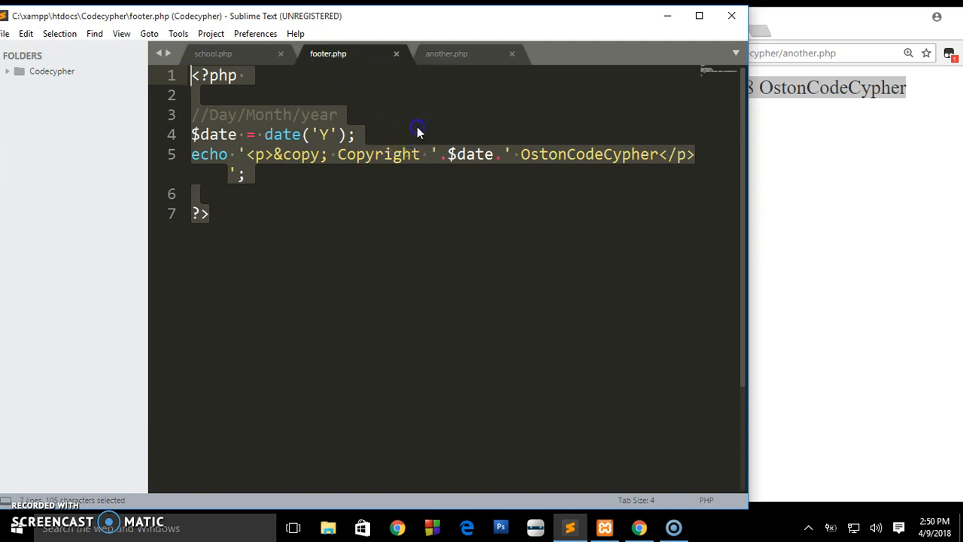
left_click(406, 129)
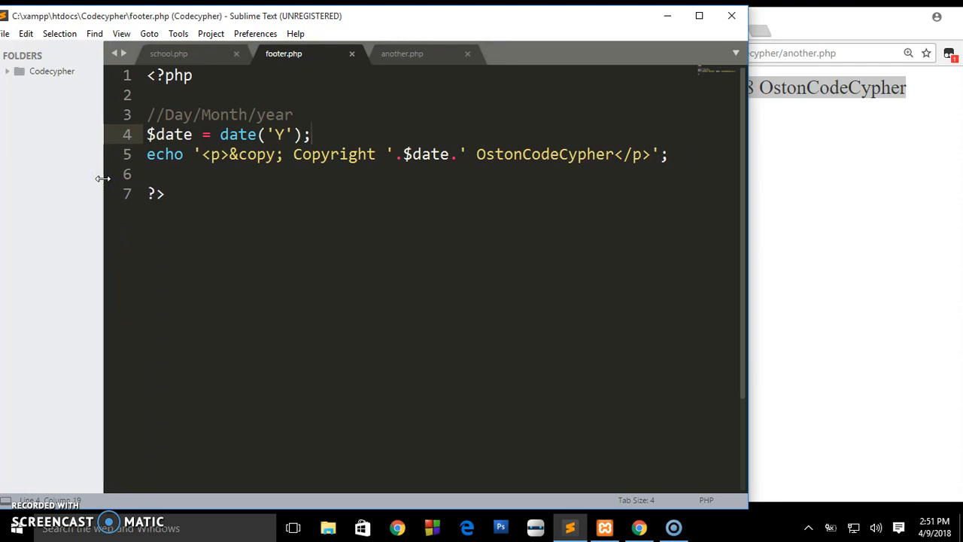
left_click(311, 134)
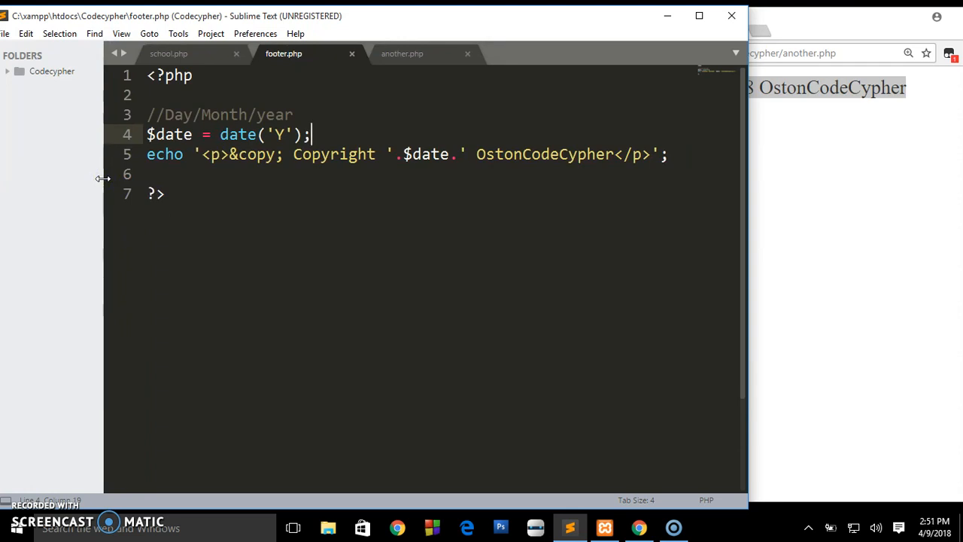
mouse_move(310, 201)
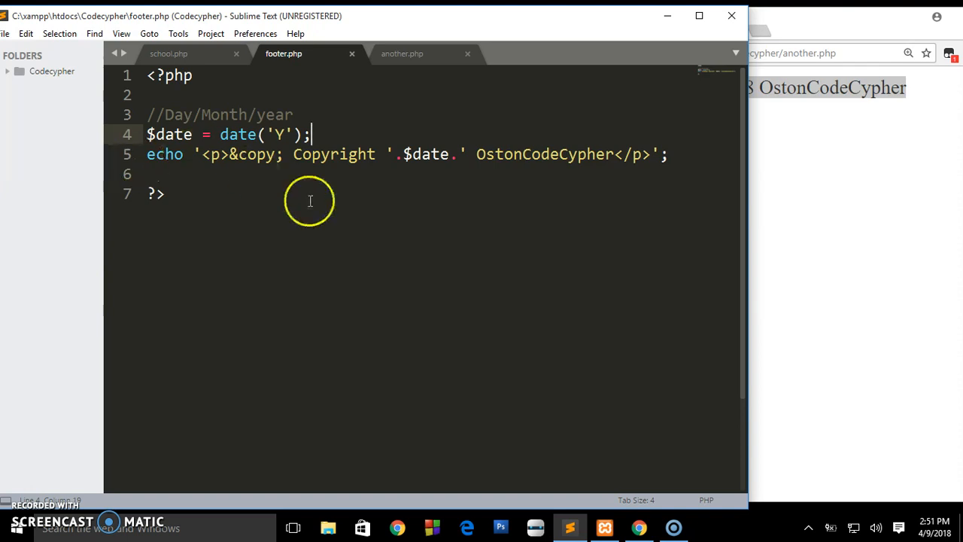